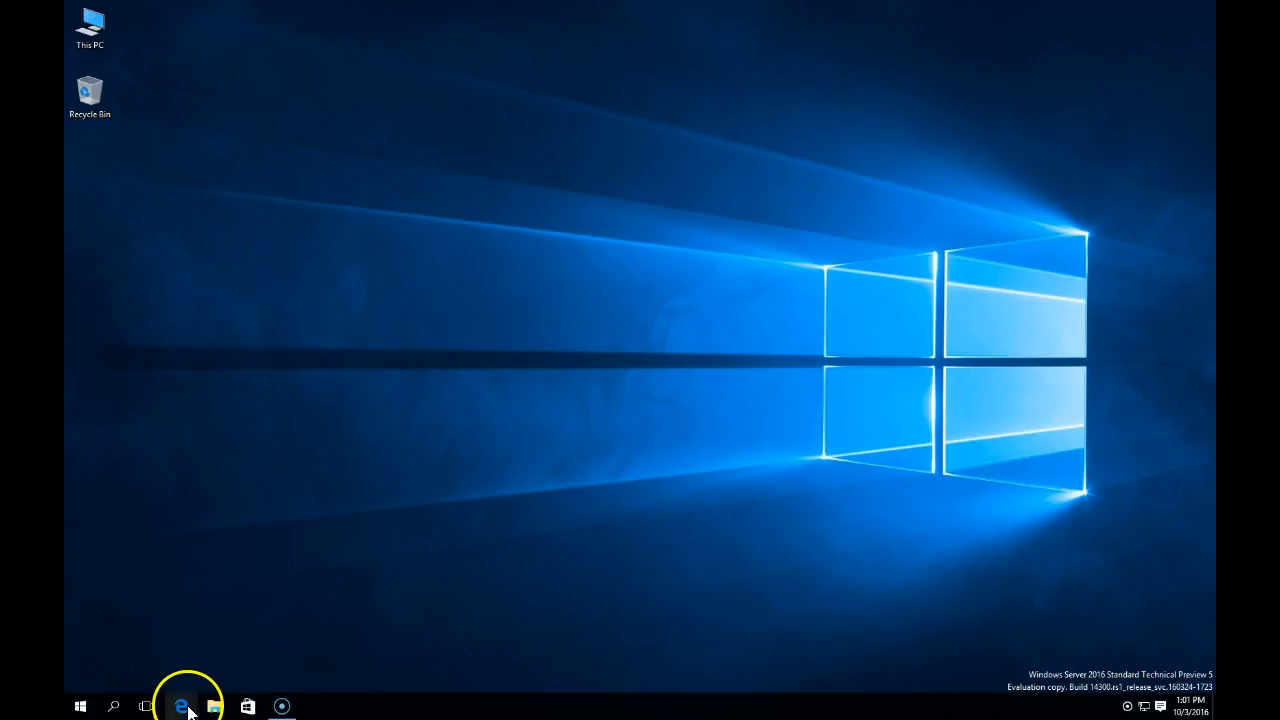
# Try launching Edge, which refuses to open under the built-in Administrator, and close the error
pyautogui.click(183, 706)
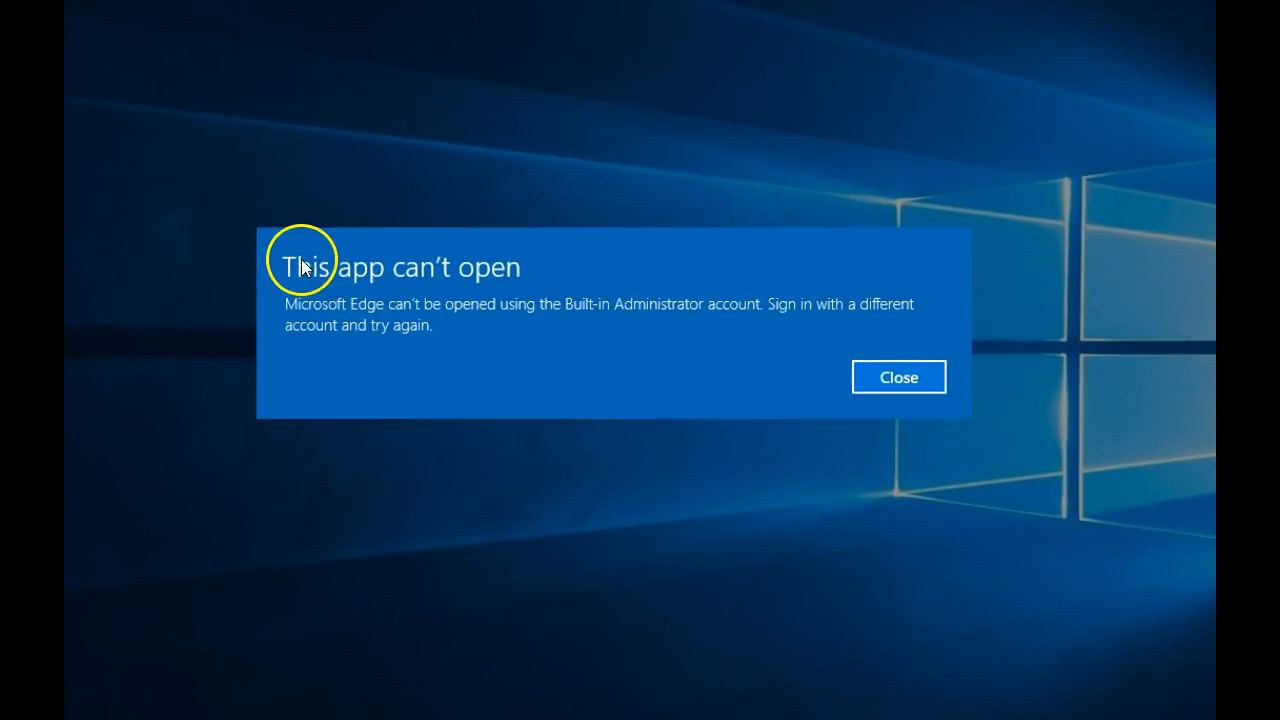
pyautogui.moveTo(685, 393)
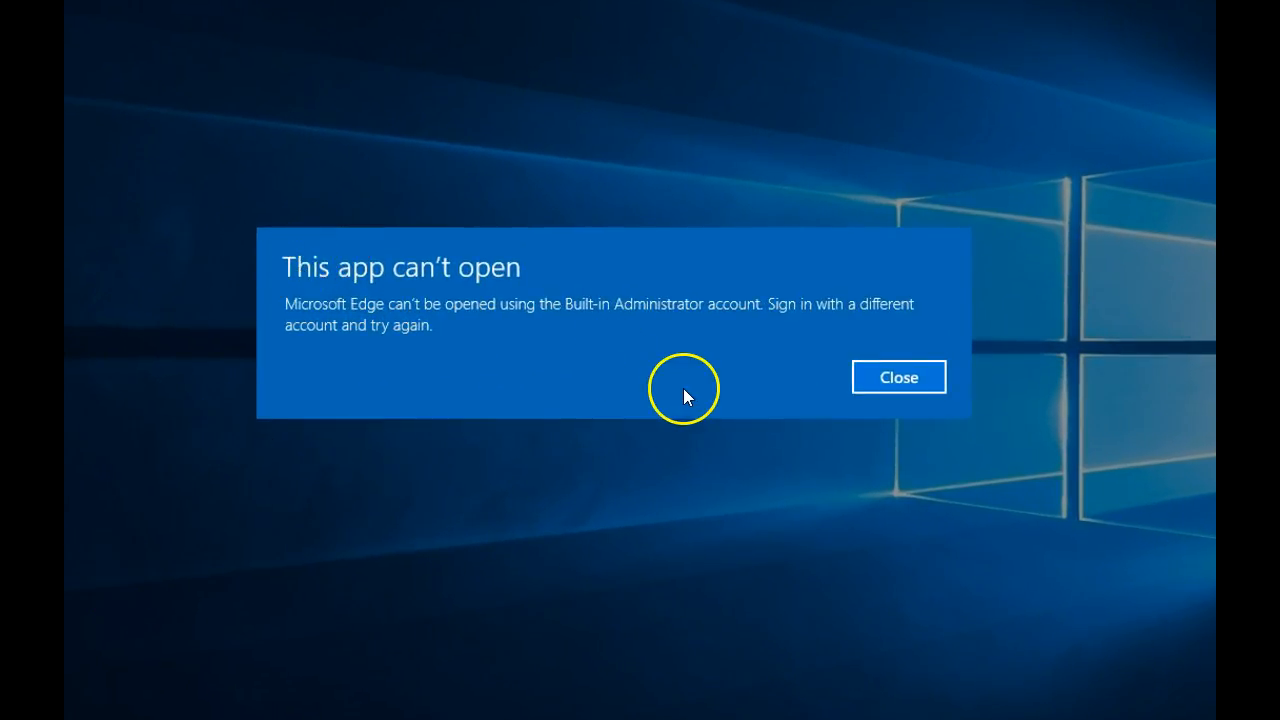
pyautogui.click(897, 377)
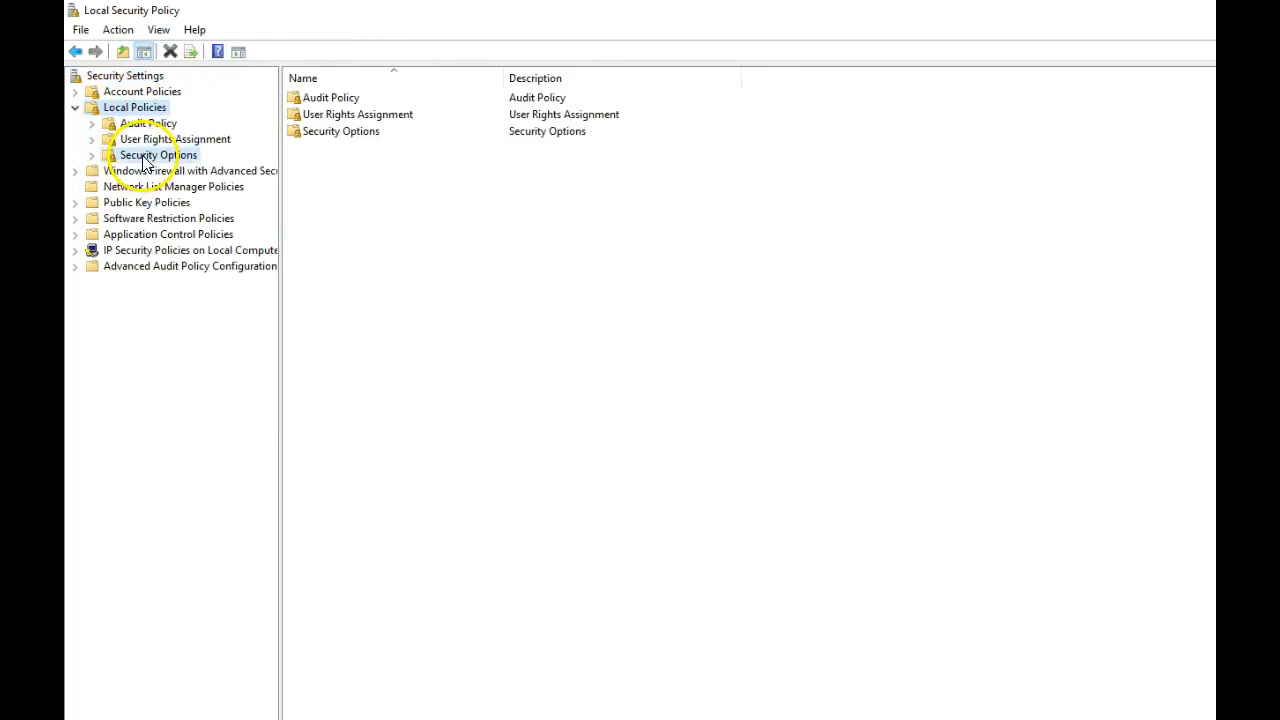
# Set 'User Account Control: Admin Approval Mode for the Built-in Administrator account' to Enabled
pyautogui.click(158, 155)
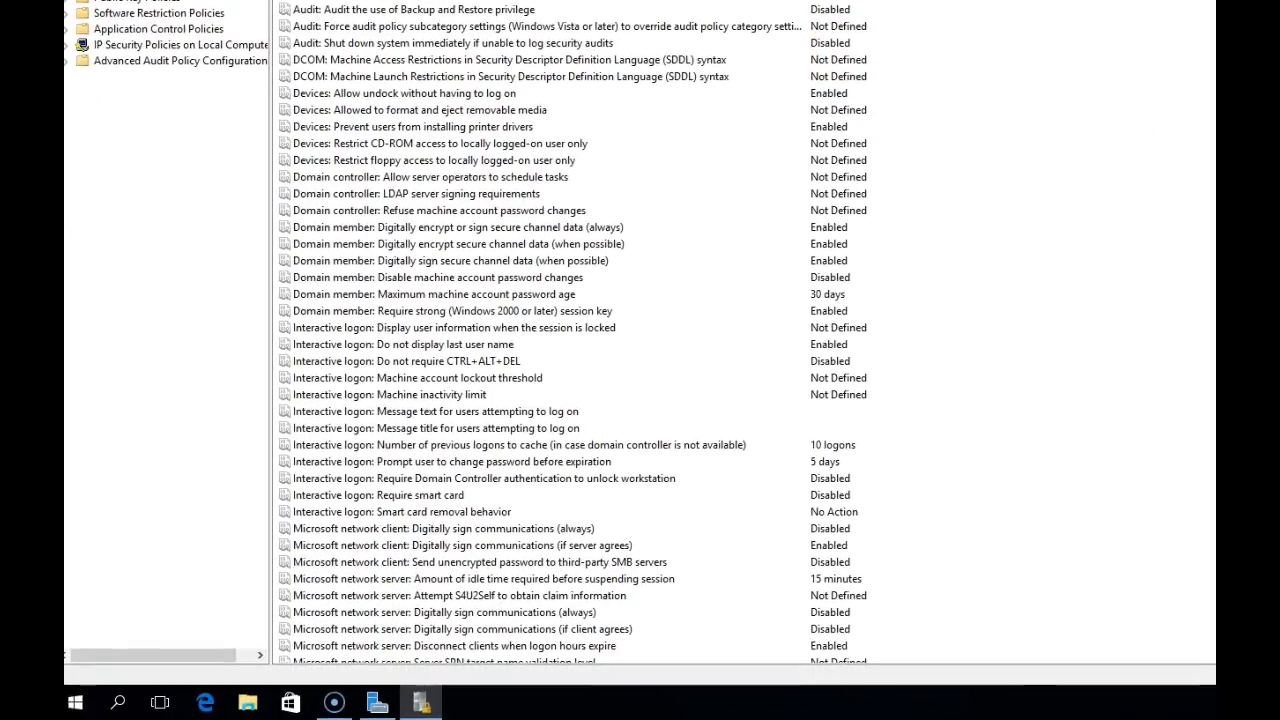
pyautogui.scroll(-3)
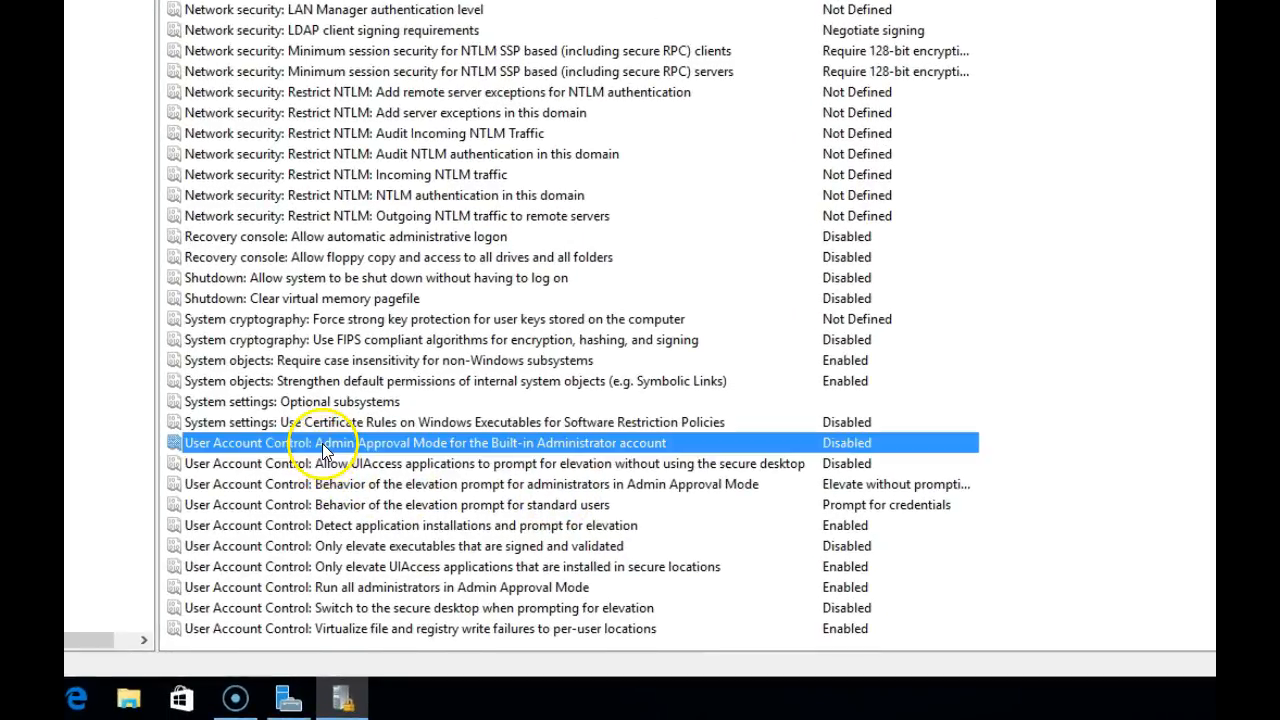
pyautogui.doubleClick(430, 442)
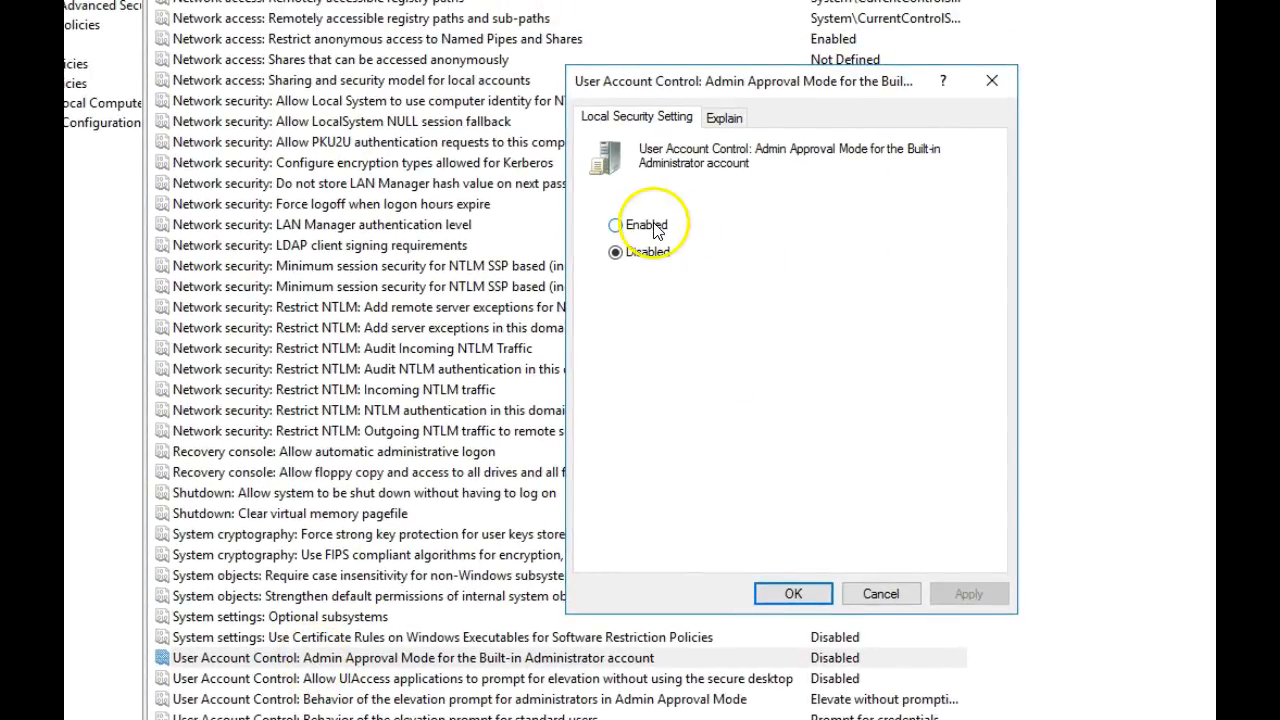
pyautogui.click(615, 224)
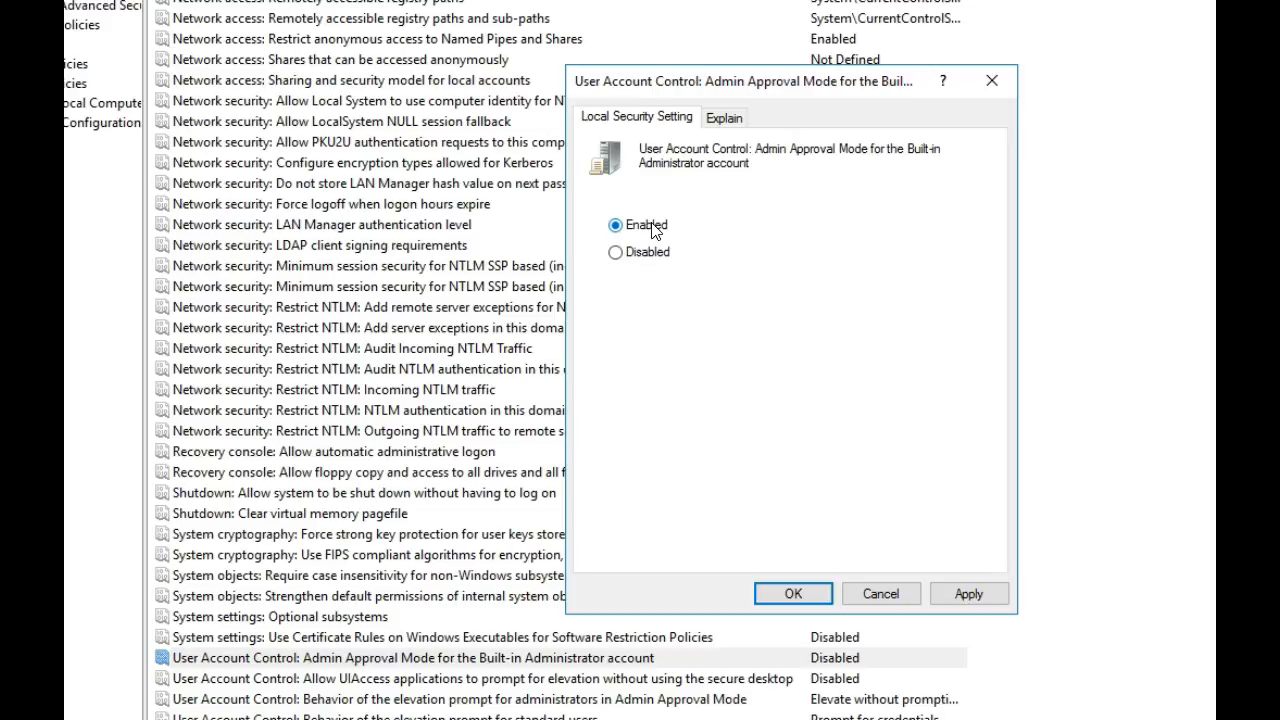
pyautogui.click(792, 593)
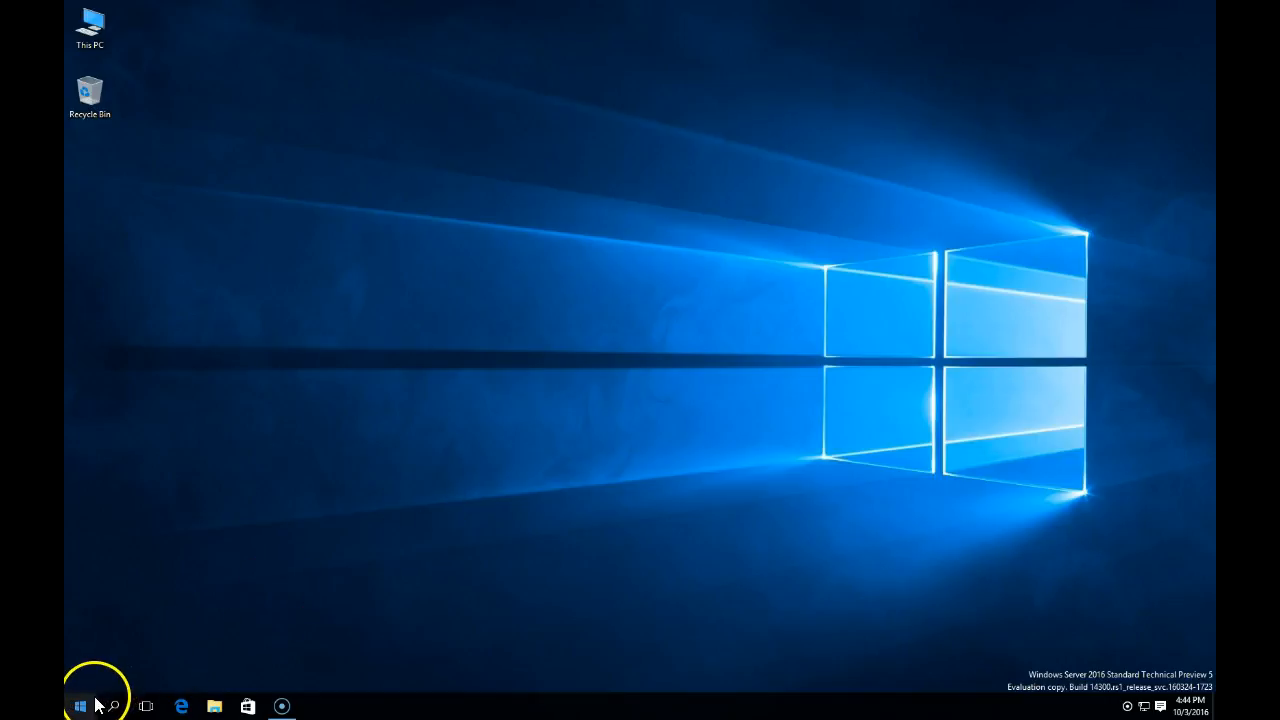
# Browse Edge to github.com/PowerShell/Win32-OpenSSH/wiki/Install-Win32-OpenSSH and scroll through the steps
pyautogui.click(181, 706)
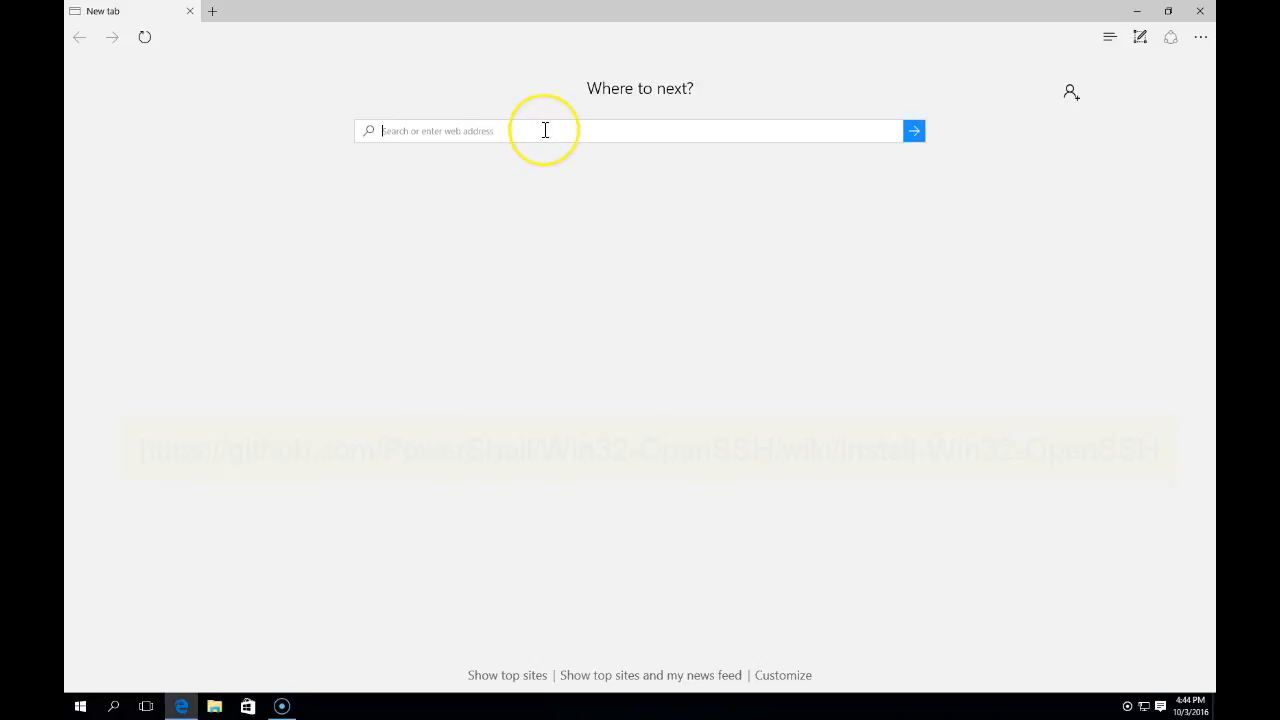
pyautogui.write('https://github.com/PowerShell/Win32-OpenSSH/wiki/Install-Win32-OpenSSH')
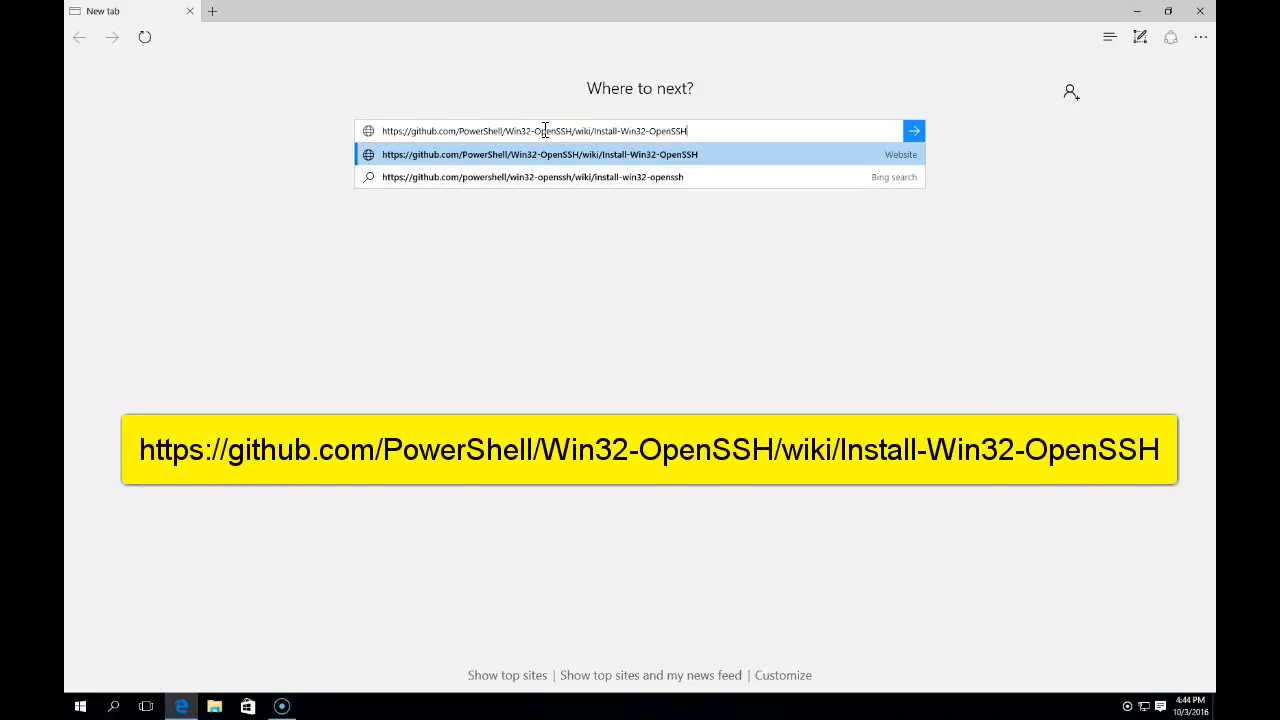
pyautogui.moveTo(706, 129)
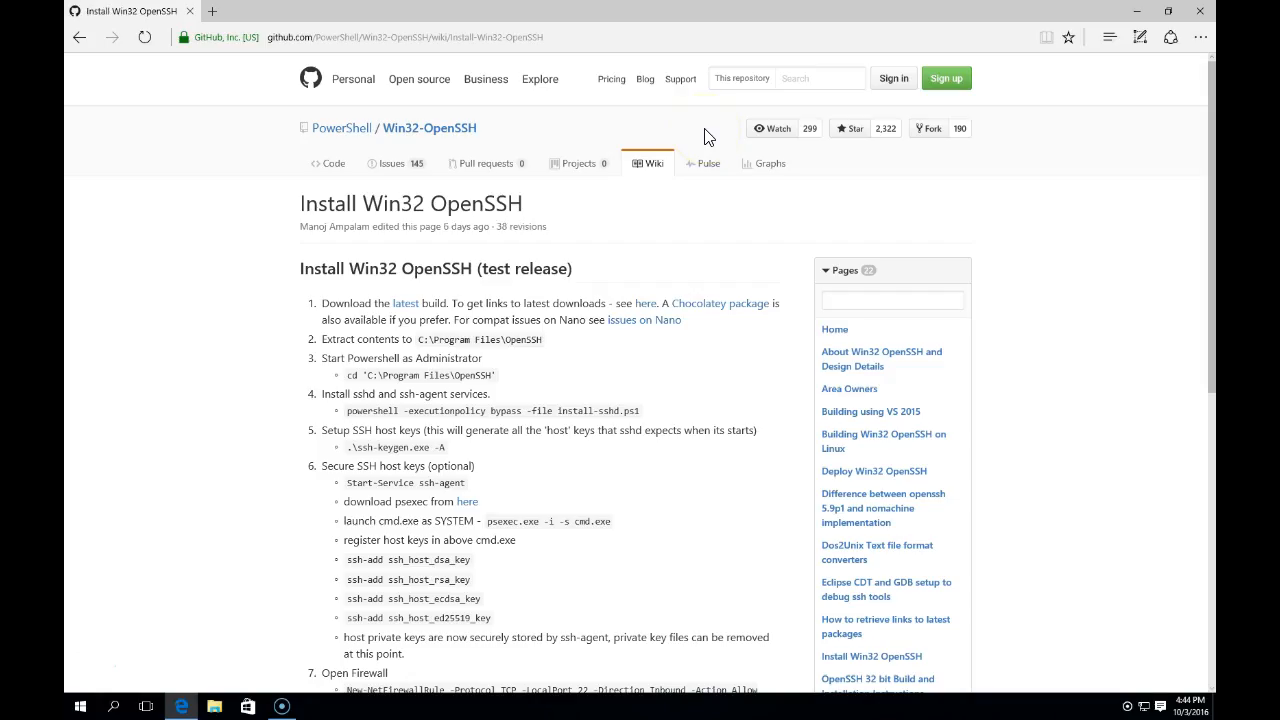
pyautogui.scroll(-3)
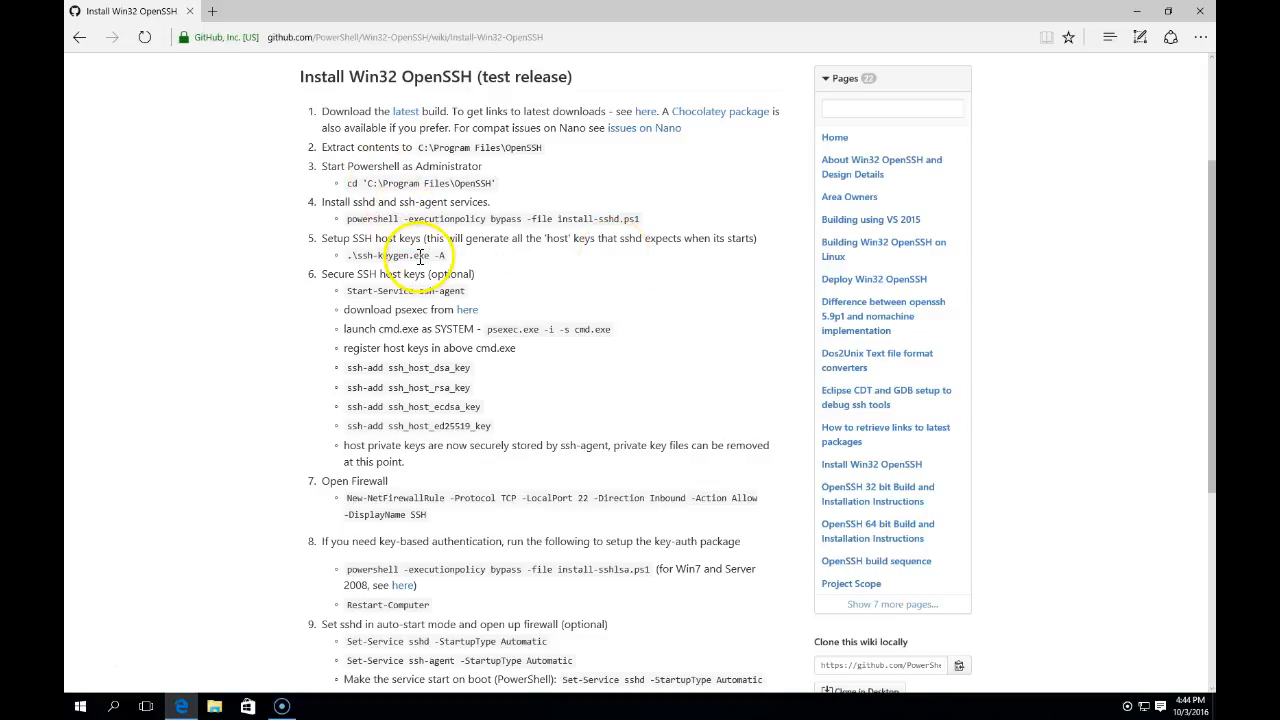
pyautogui.moveTo(510, 280)
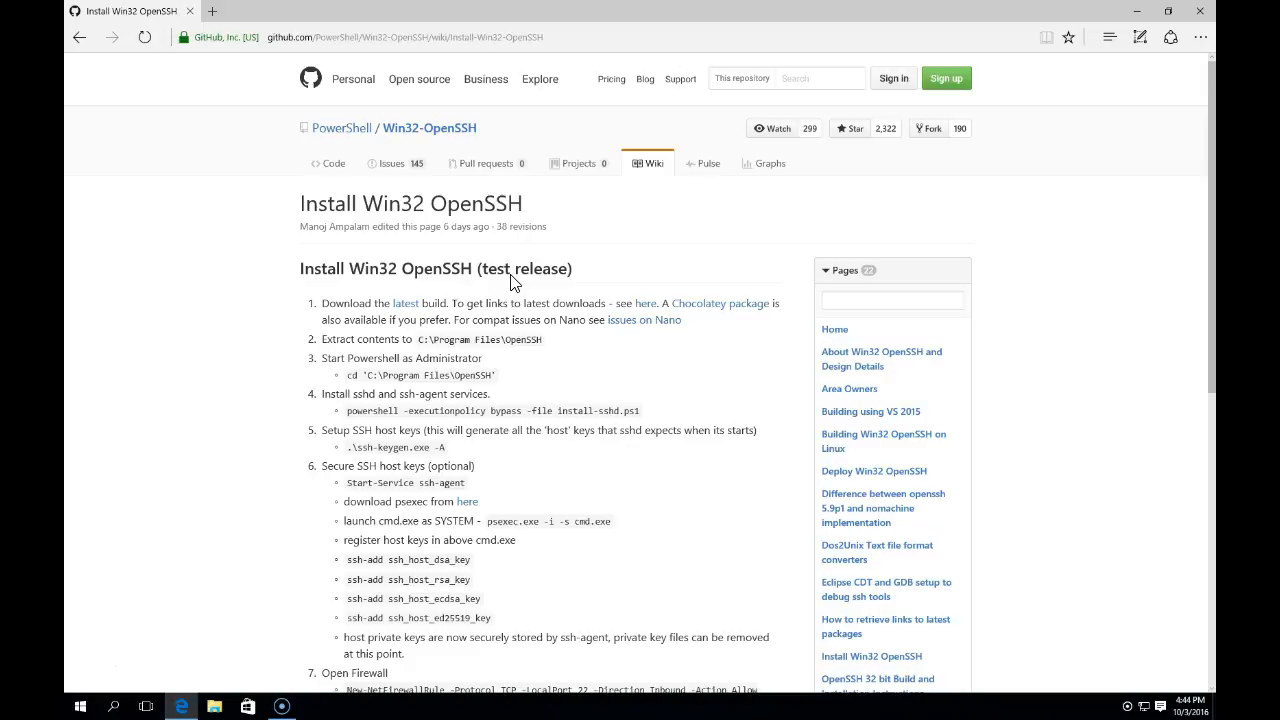
# Download OpenSSH-Win64.zip from the latest release and show it in Downloads
pyautogui.click(406, 303)
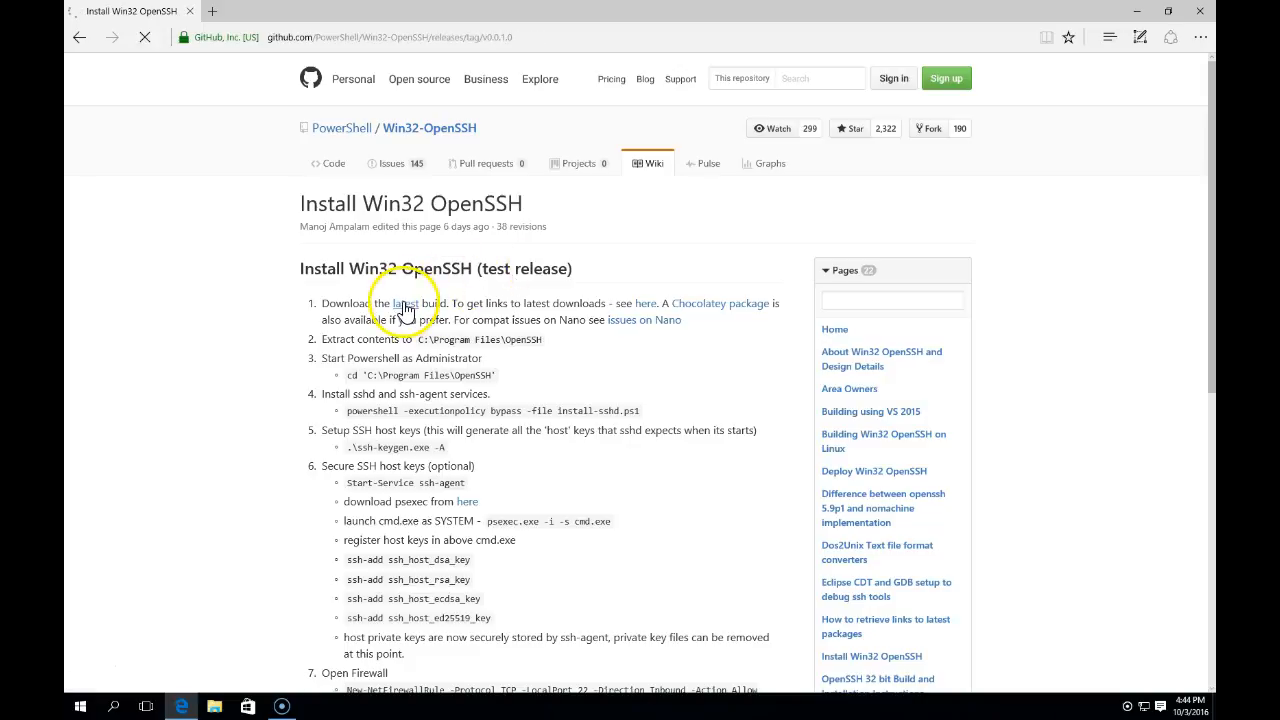
pyautogui.click(428, 303)
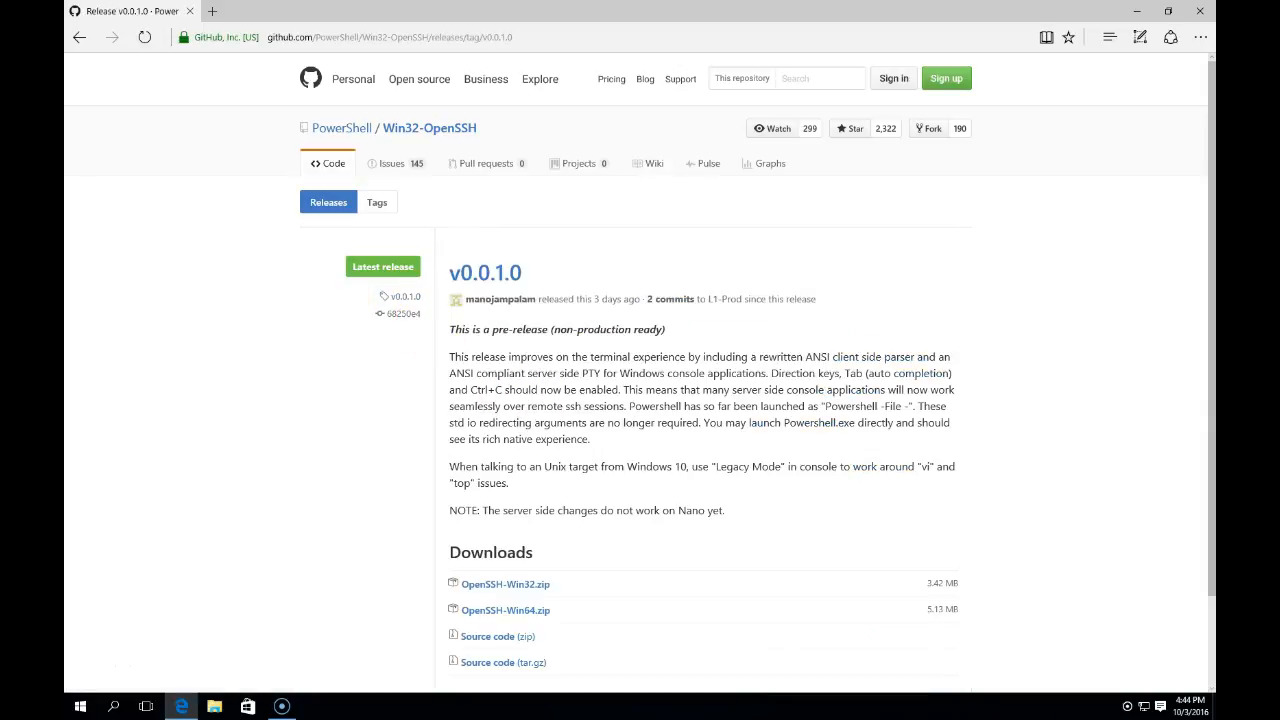
pyautogui.scroll(-3)
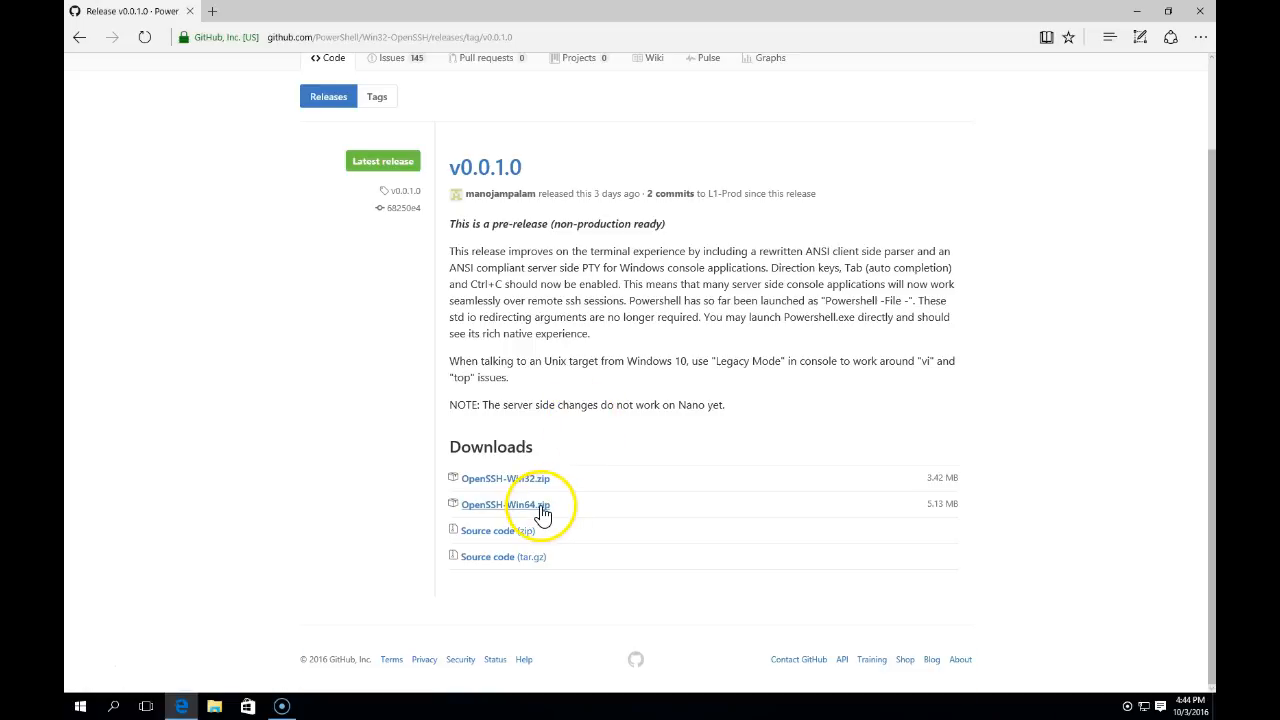
pyautogui.click(505, 504)
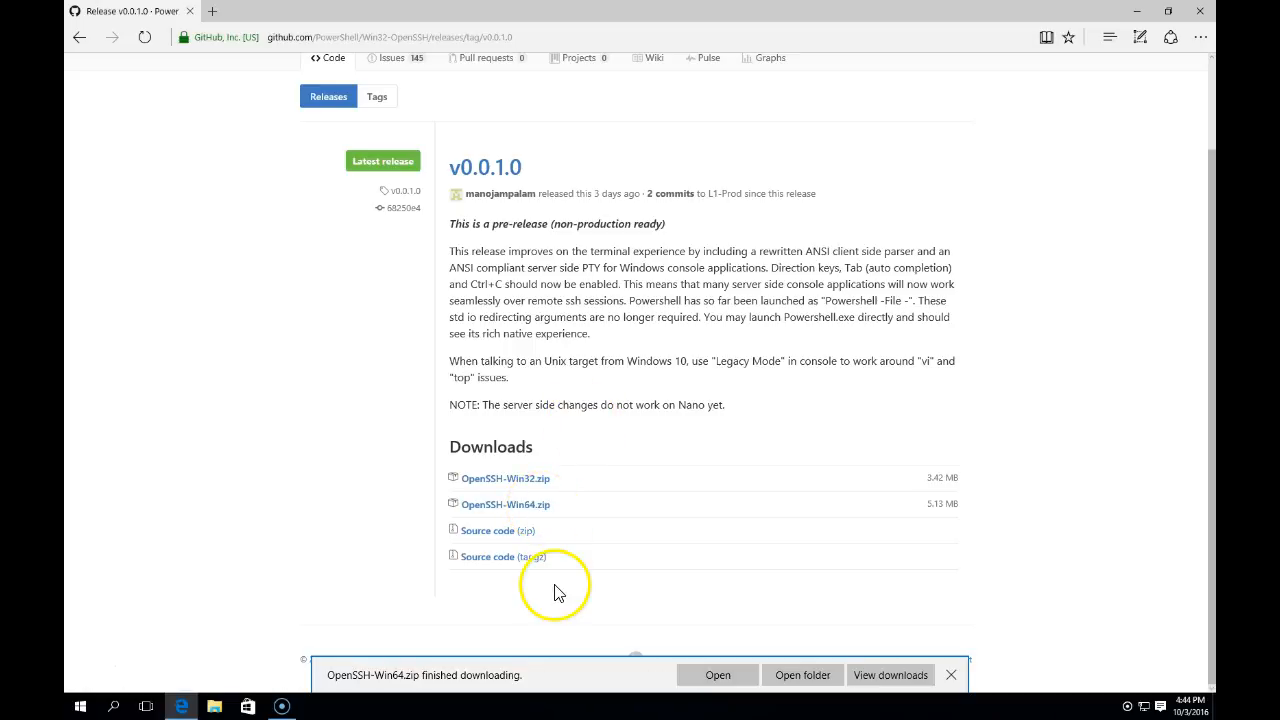
pyautogui.moveTo(462, 690)
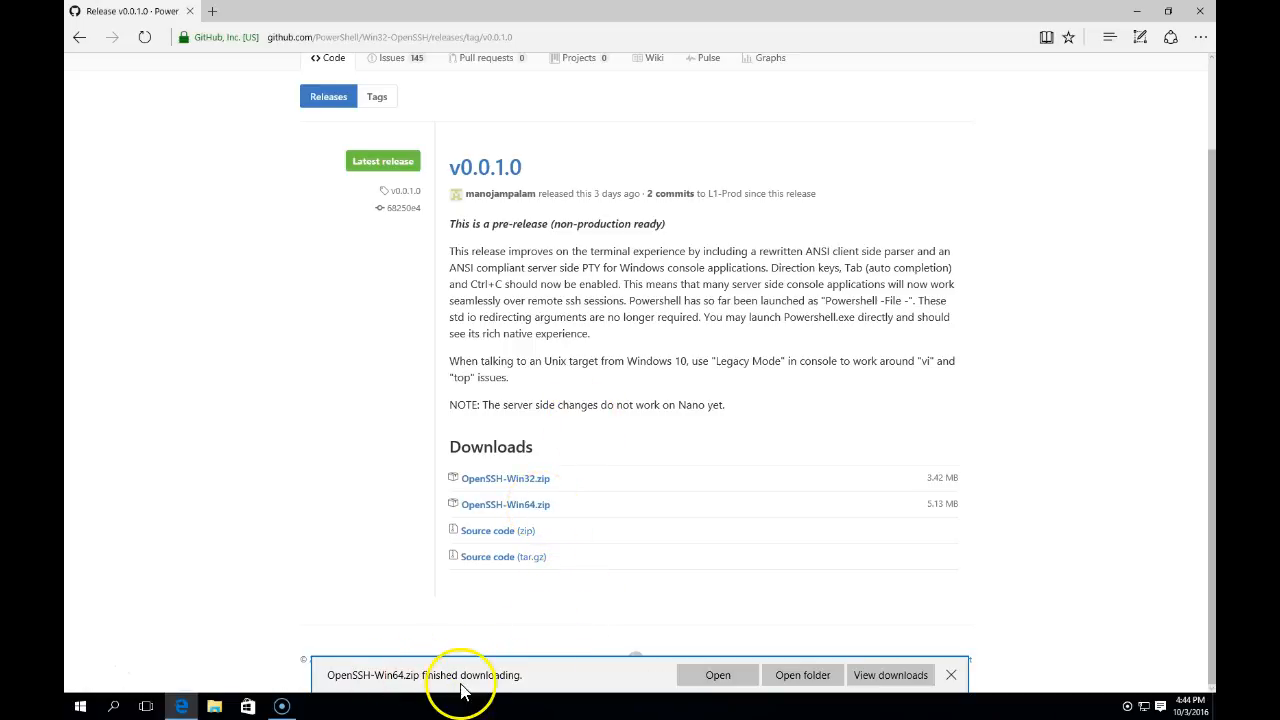
pyautogui.click(802, 675)
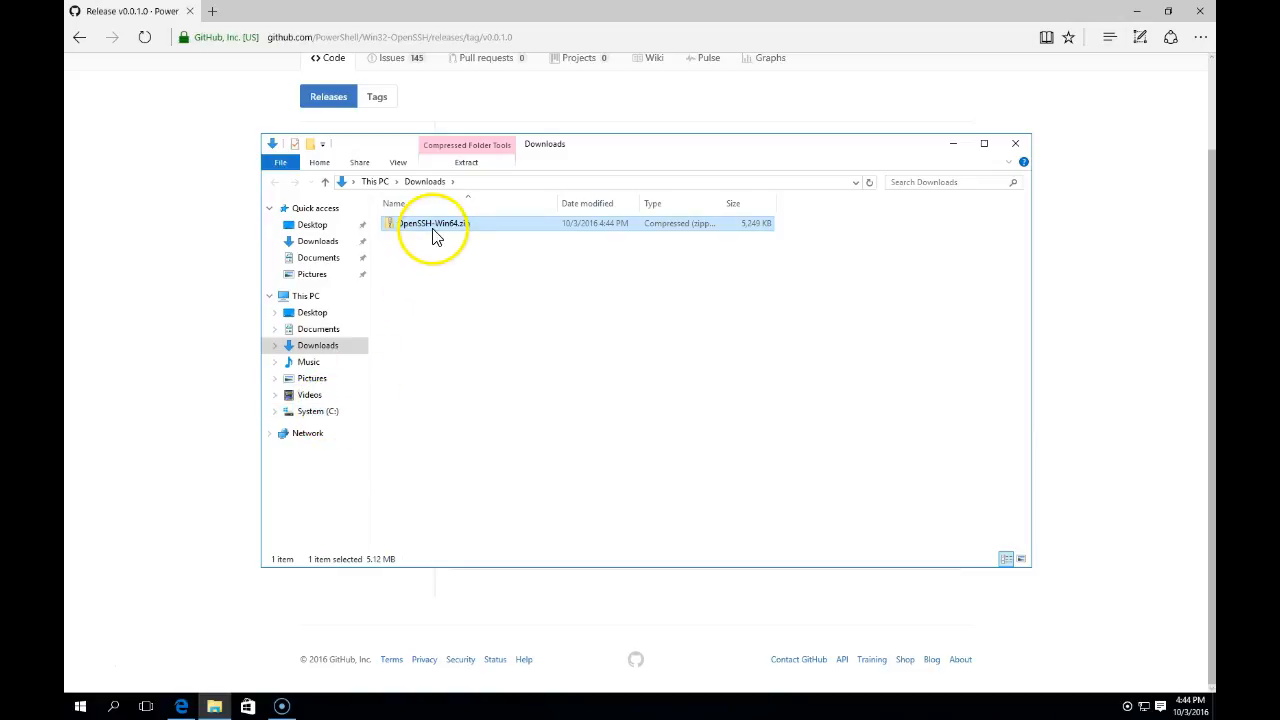
# Approve administrator access to C:\Program Files, then return to OpenSSH-Win64.zip in Downloads
pyautogui.rightClick(434, 223)
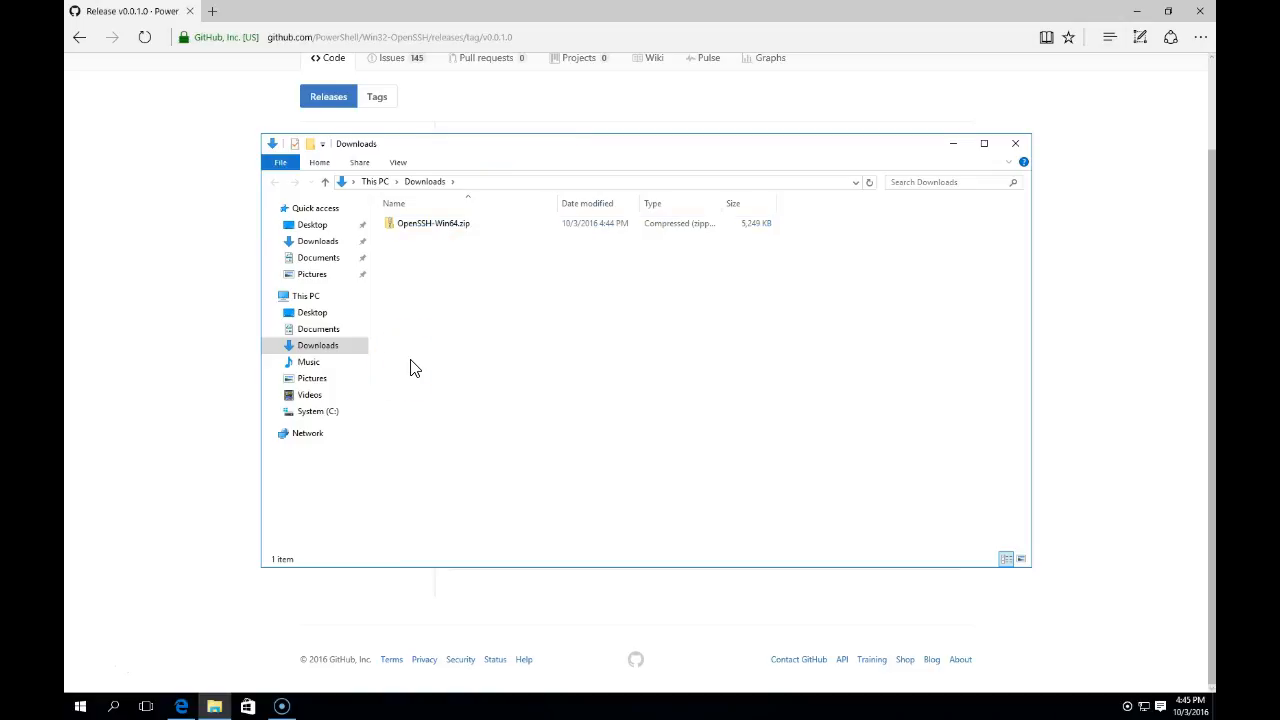
pyautogui.click(318, 411)
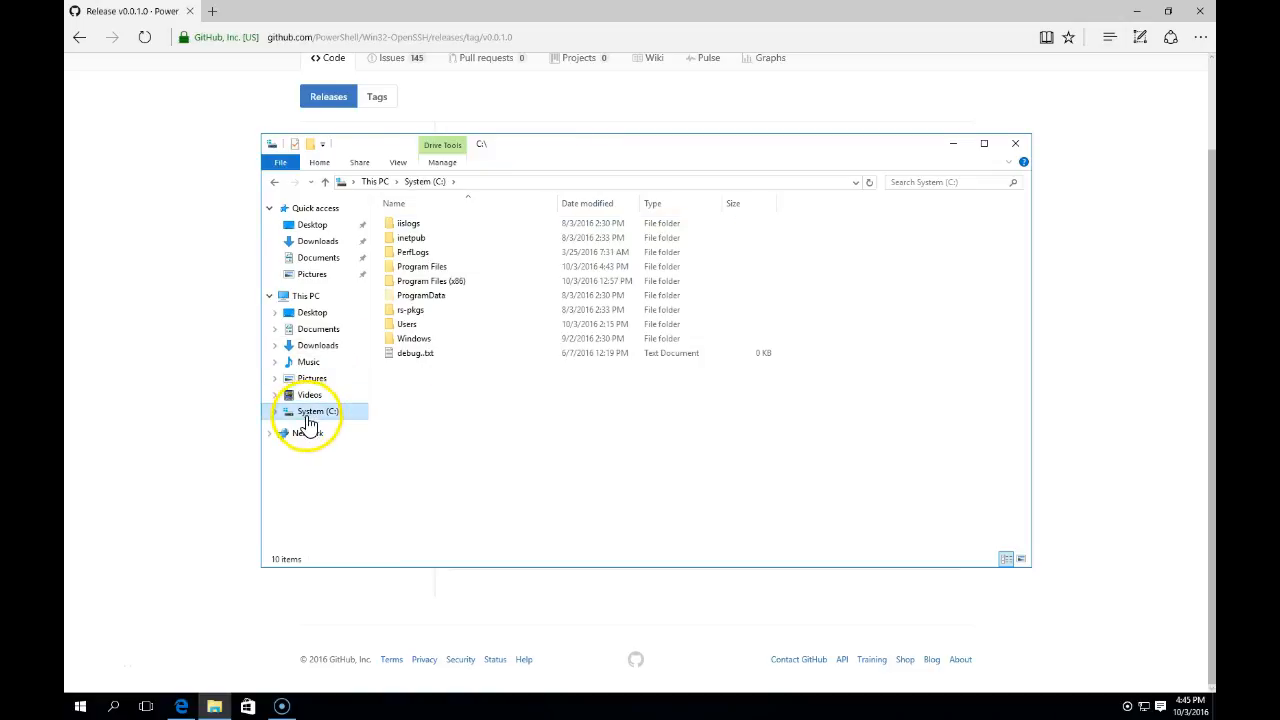
pyautogui.doubleClick(421, 266)
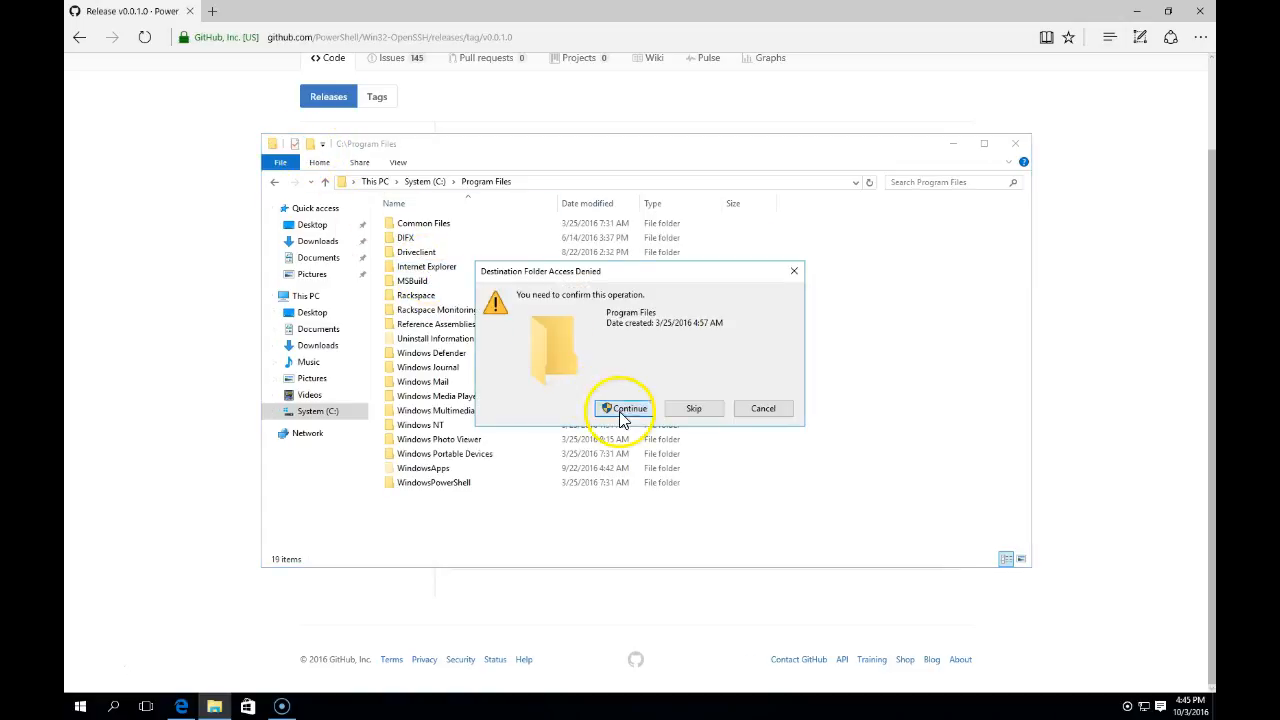
pyautogui.click(624, 408)
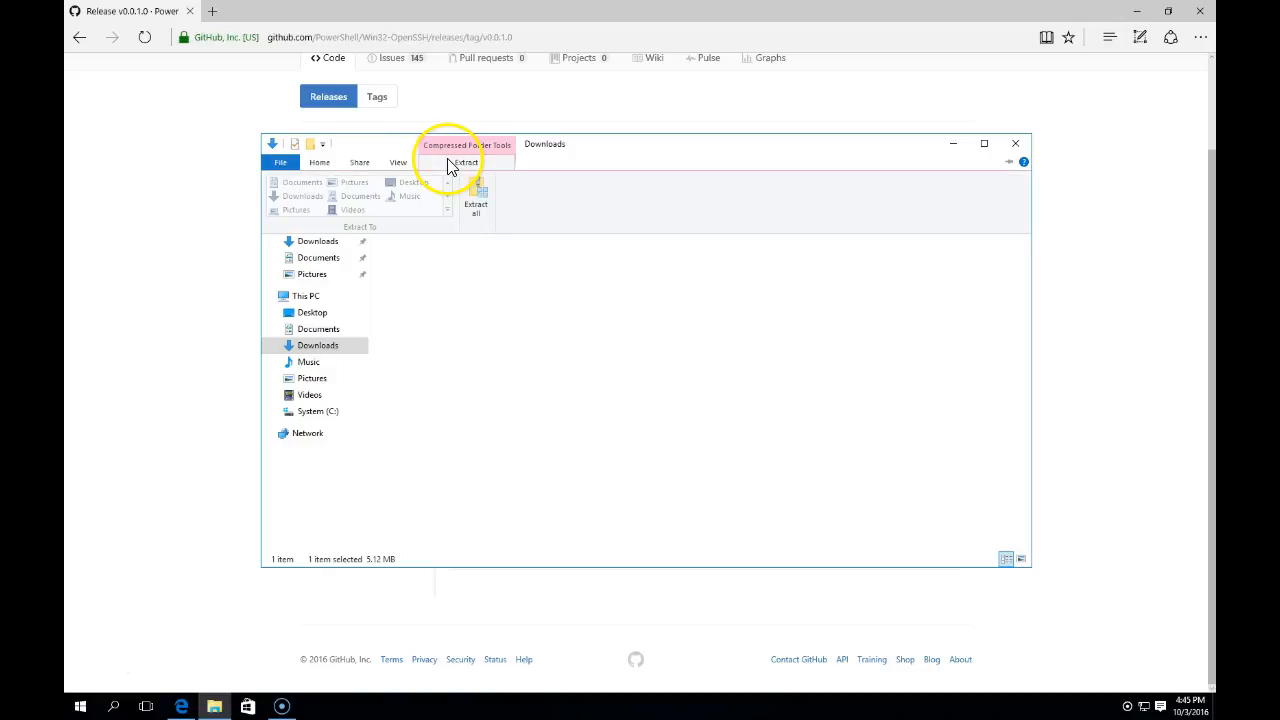
# Extract OpenSSH-Win64.zip into C:\Program Files\OpenSSH and open the extracted OpenSSH-Win64 folder
pyautogui.click(476, 200)
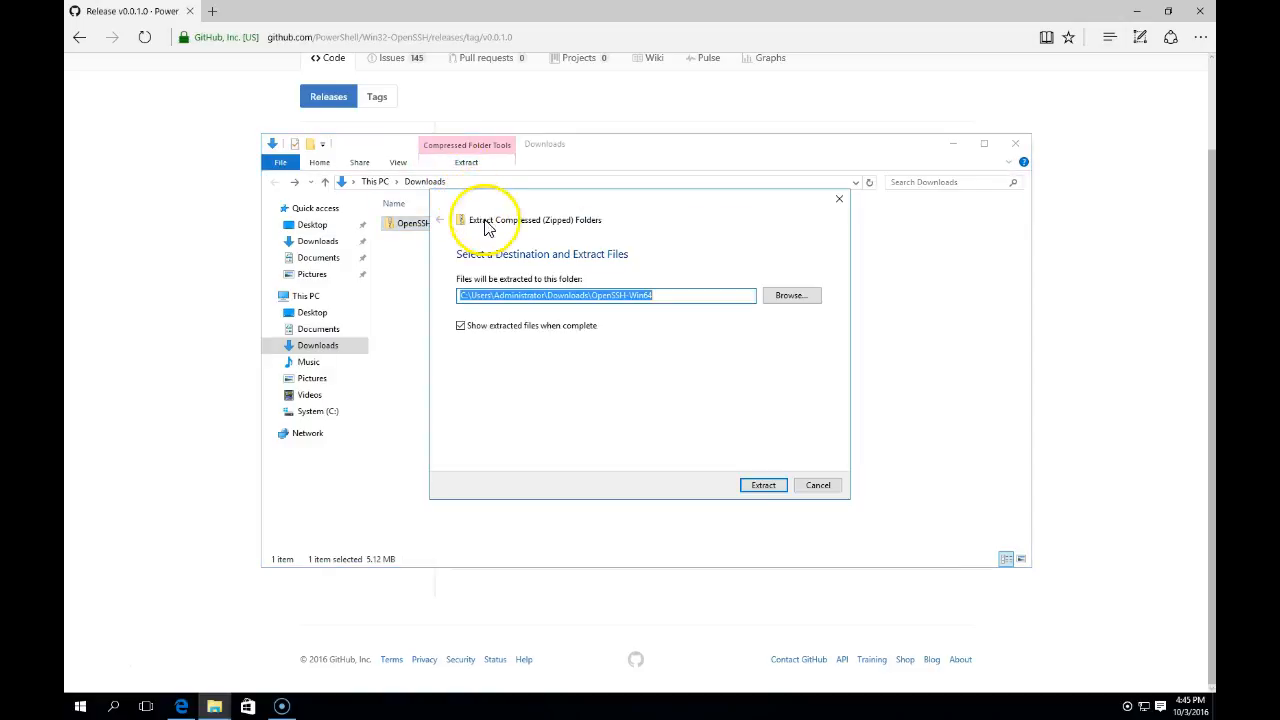
pyautogui.click(790, 295)
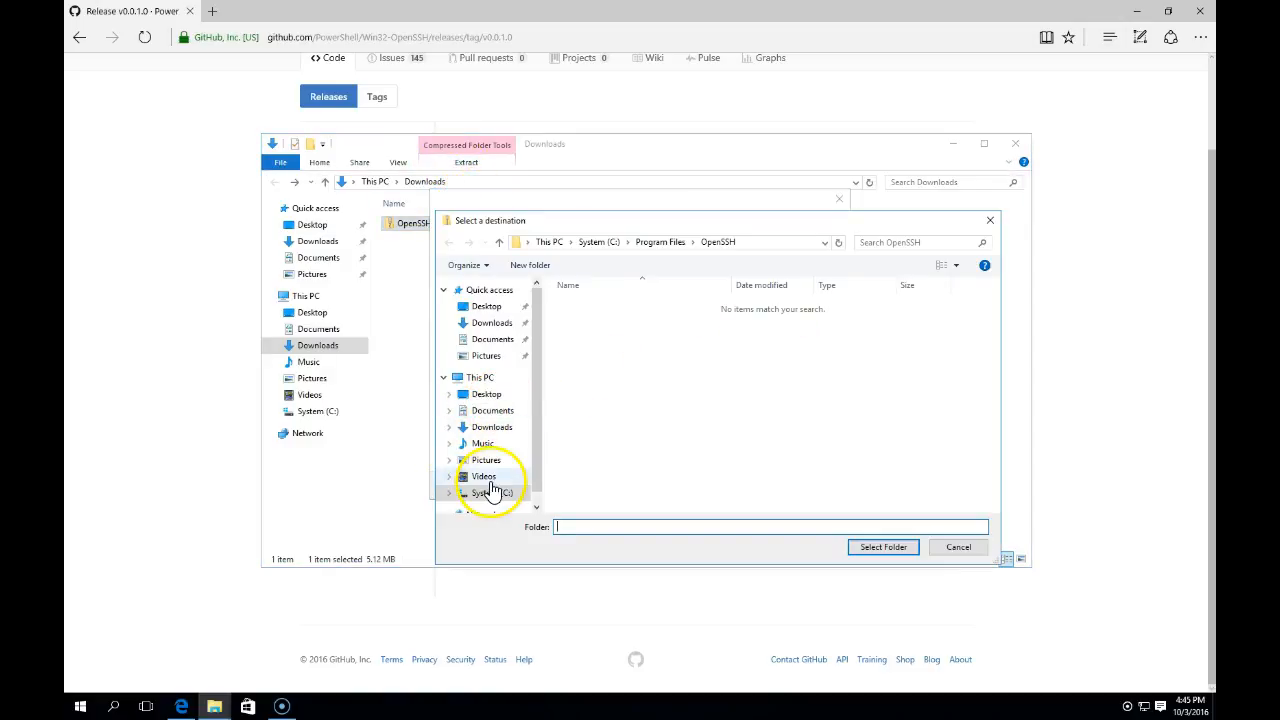
pyautogui.click(491, 470)
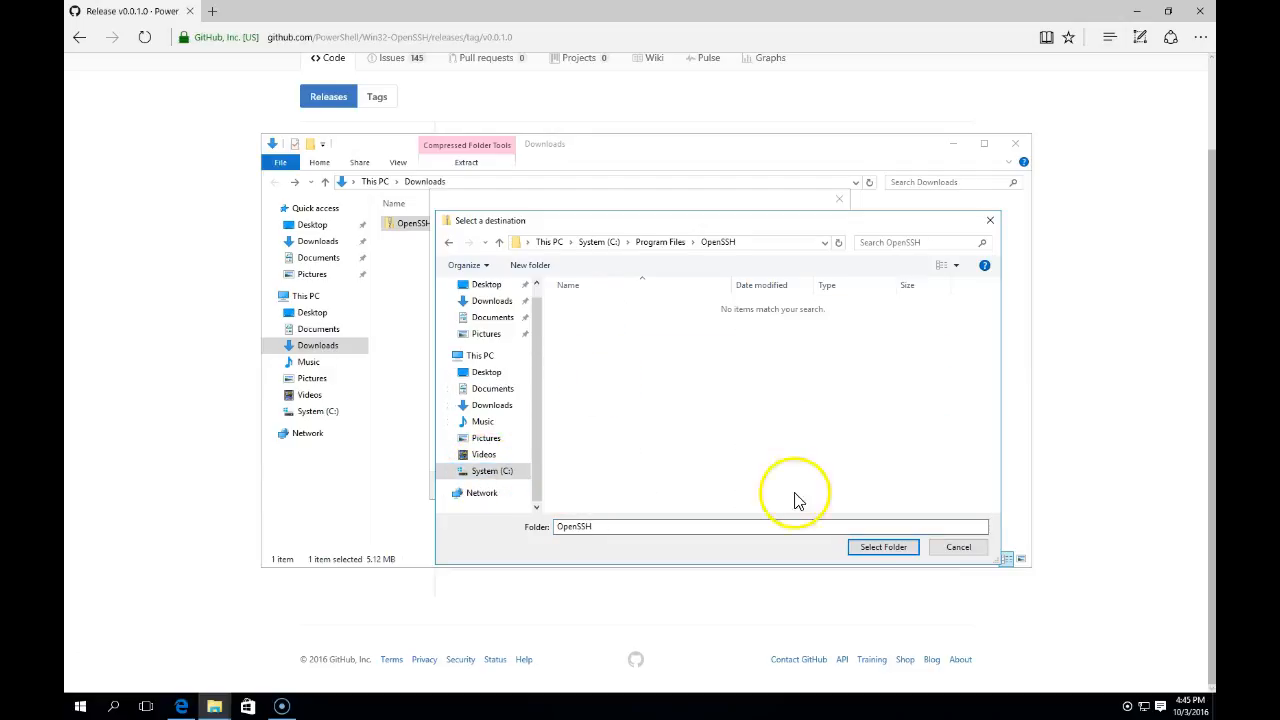
pyautogui.click(882, 547)
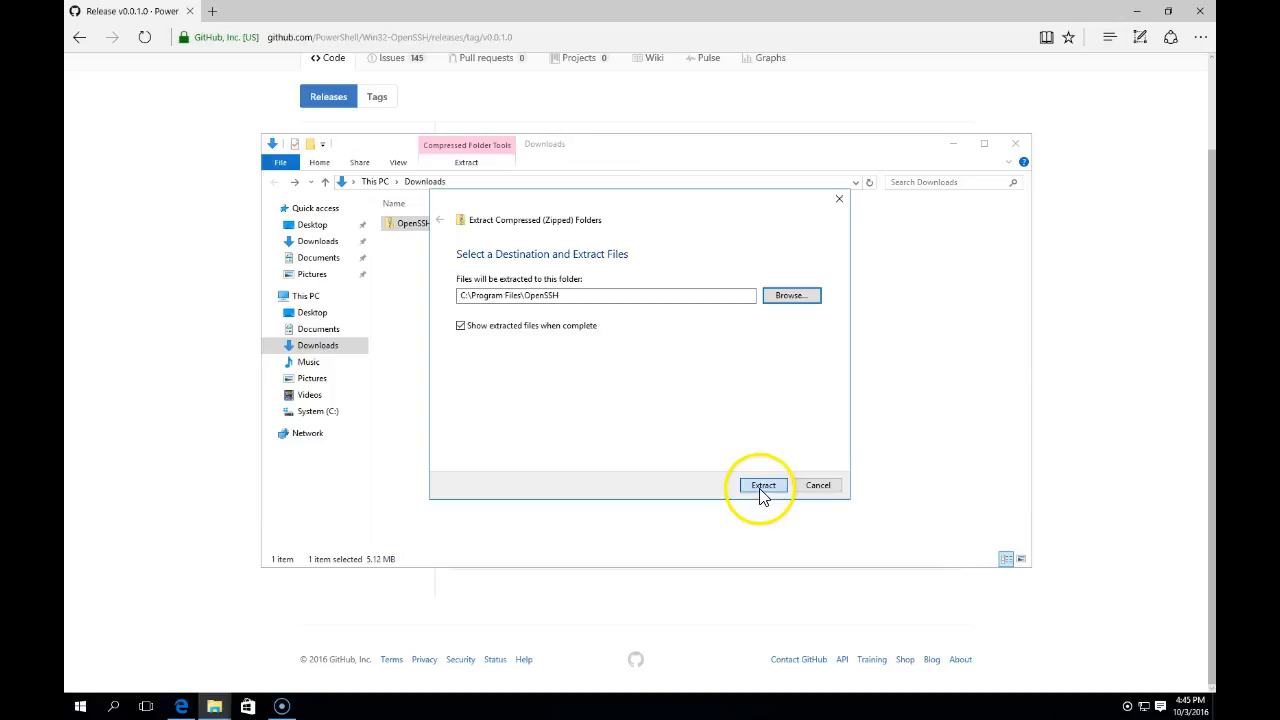
pyautogui.click(763, 485)
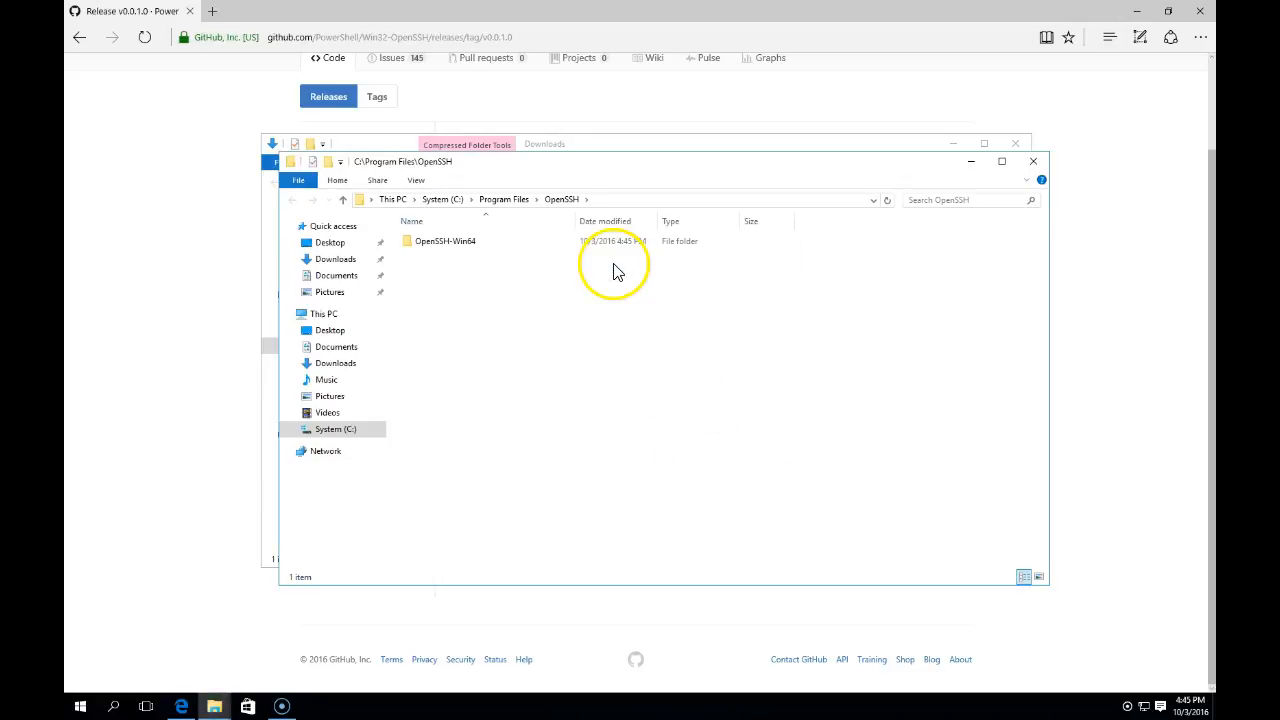
pyautogui.doubleClick(445, 241)
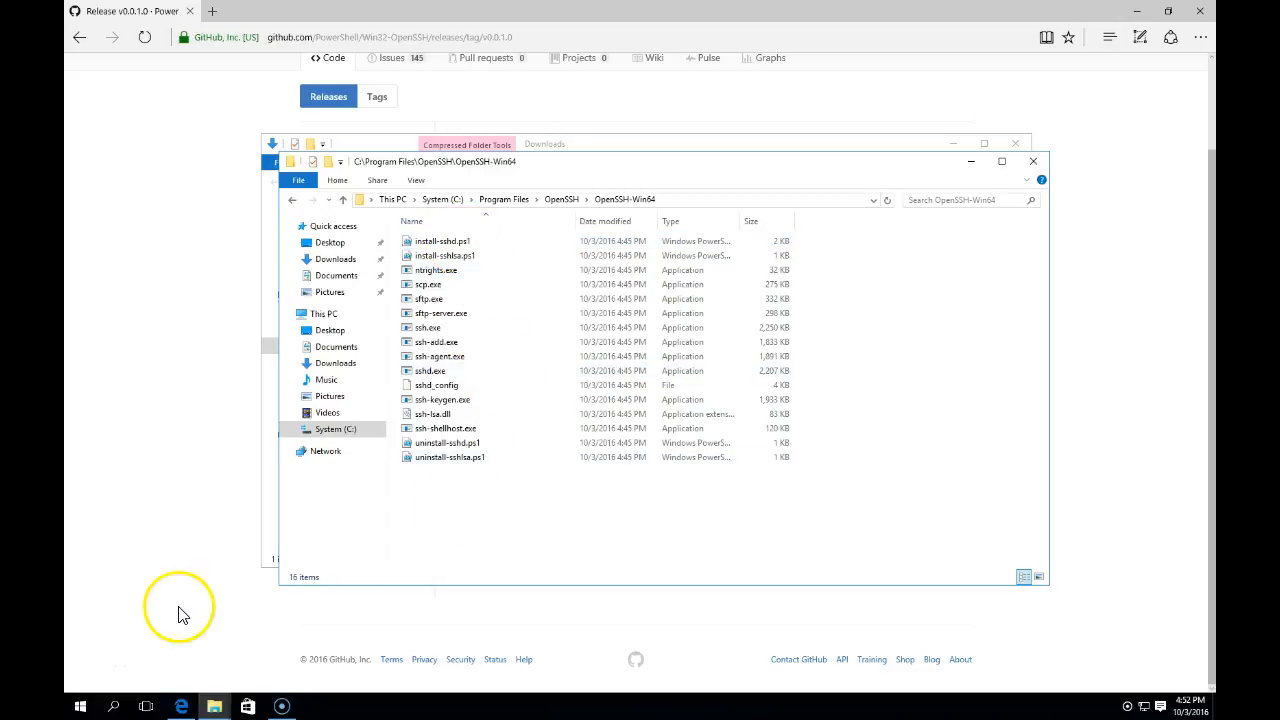
pyautogui.click(80, 706)
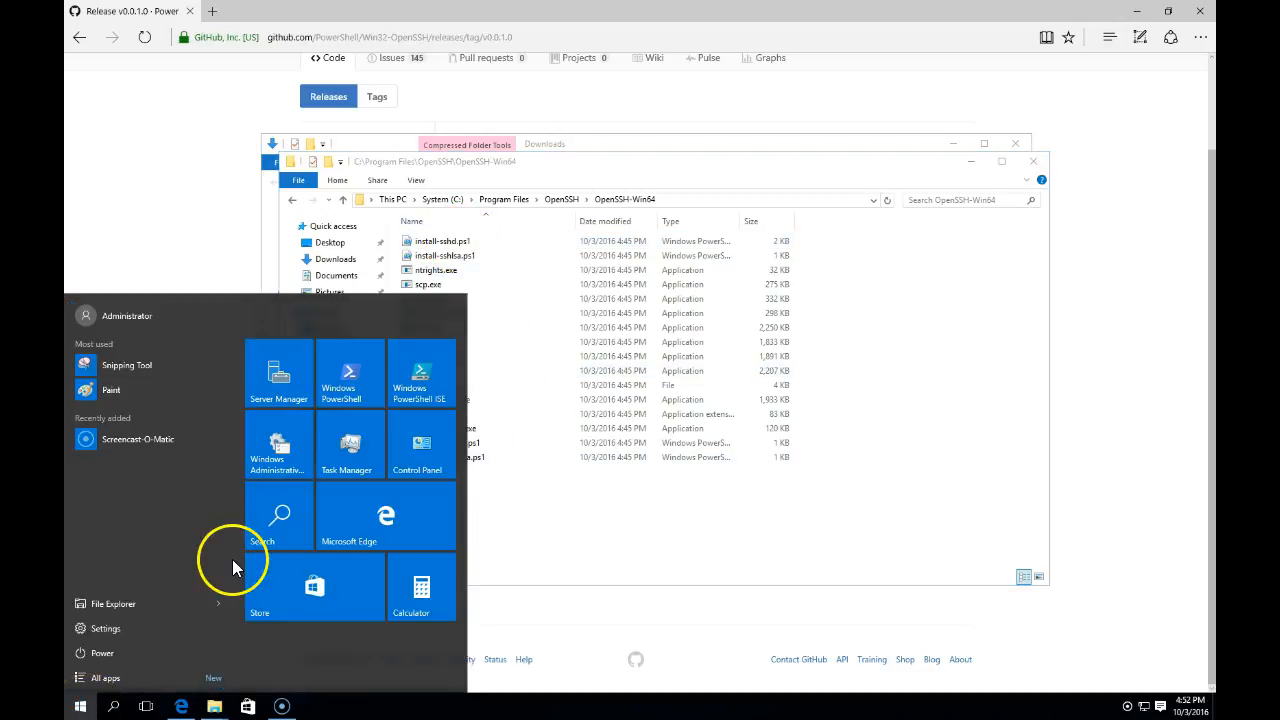
# Run Windows PowerShell as Administrator from its Start menu tile
pyautogui.rightClick(350, 370)
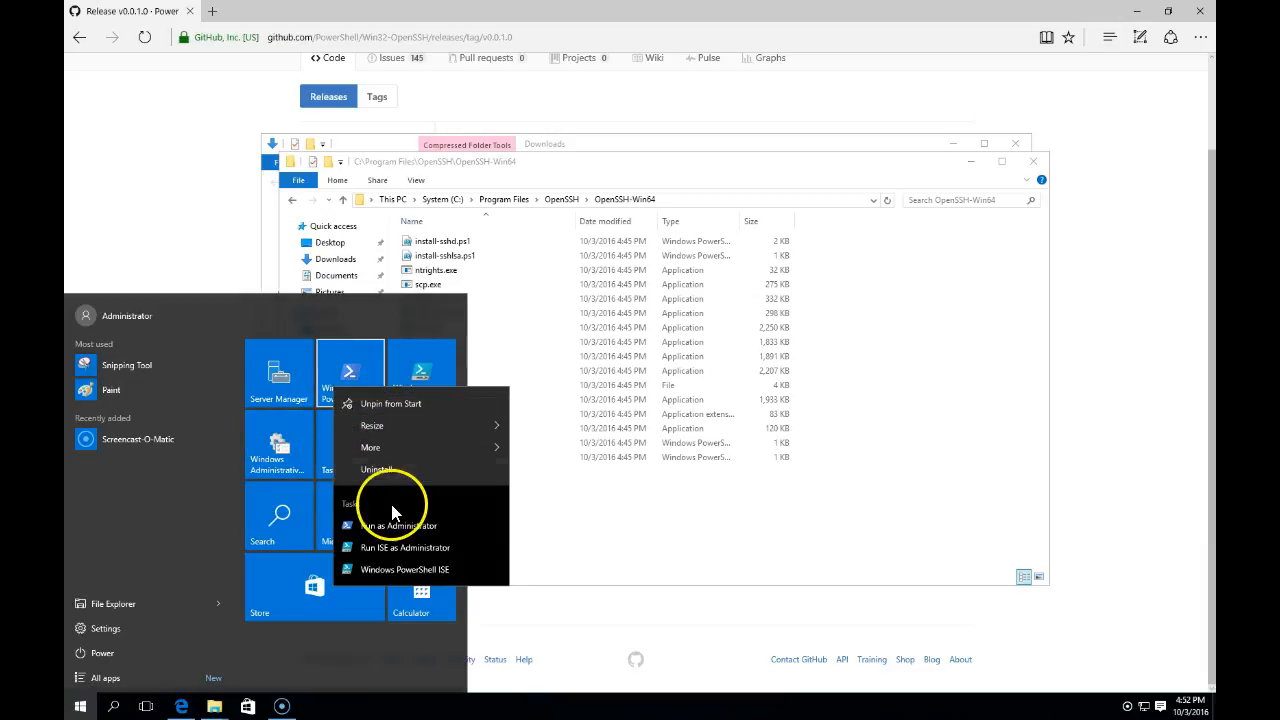
pyautogui.click(398, 525)
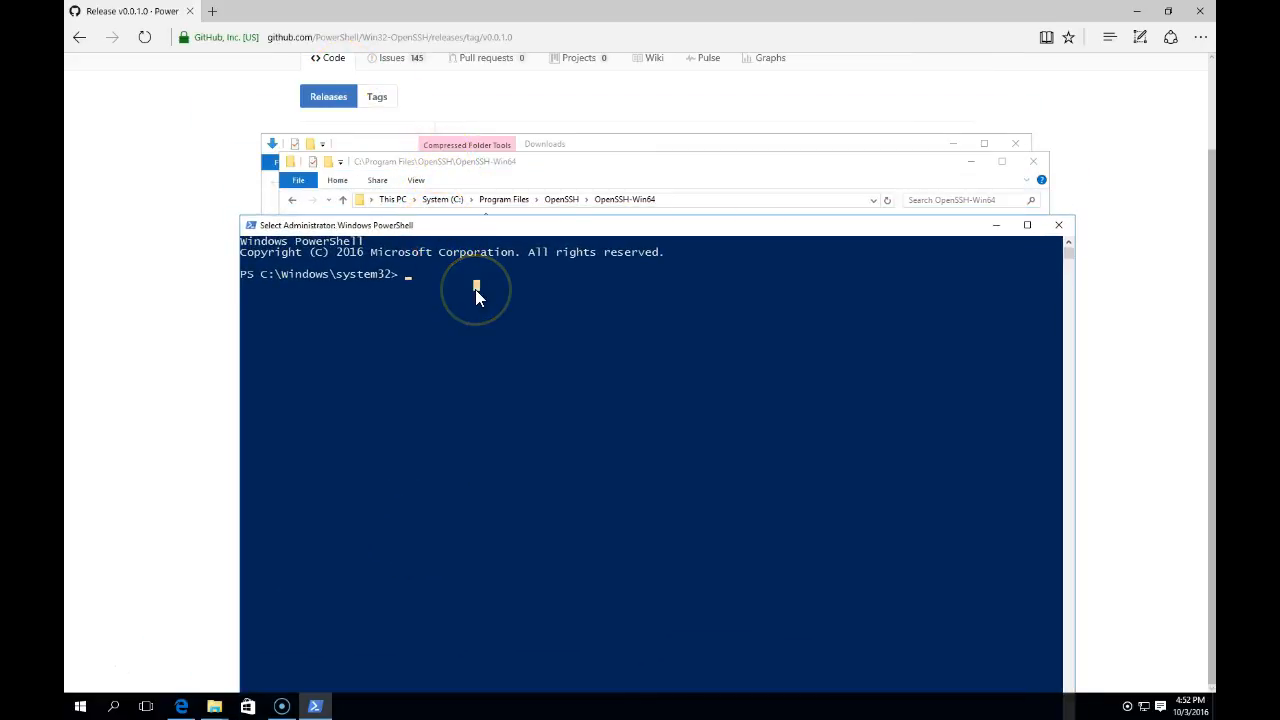
# Change directory to C:\Program Files\OpenSSH\OpenSSH-Win64 and list its files with dir
pyautogui.write('c:\\')
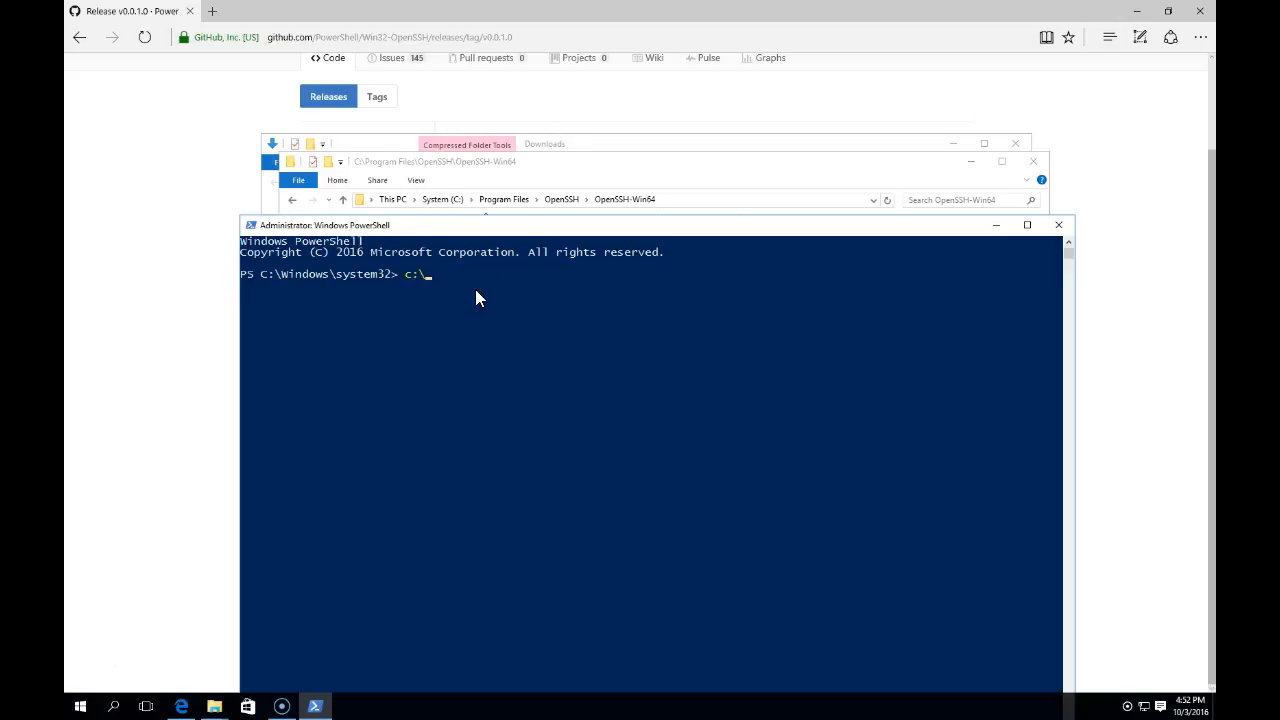
pyautogui.write('cd c')
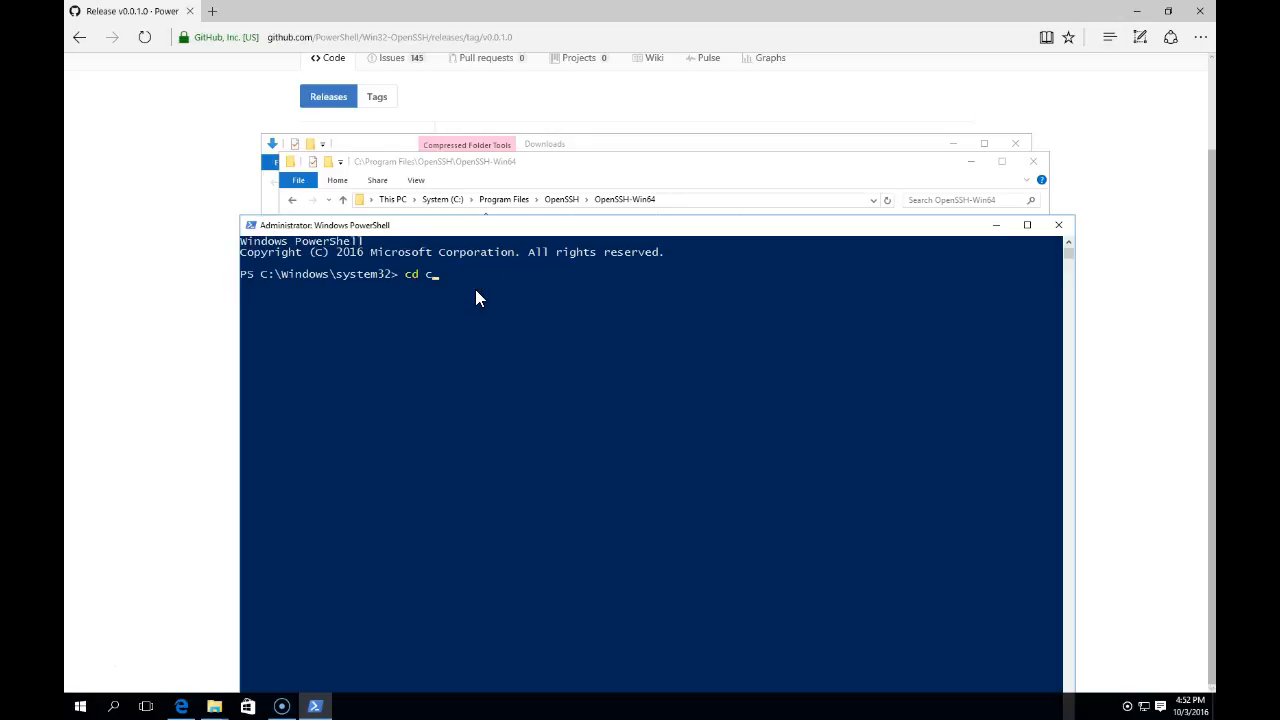
pyautogui.write(':\\p')
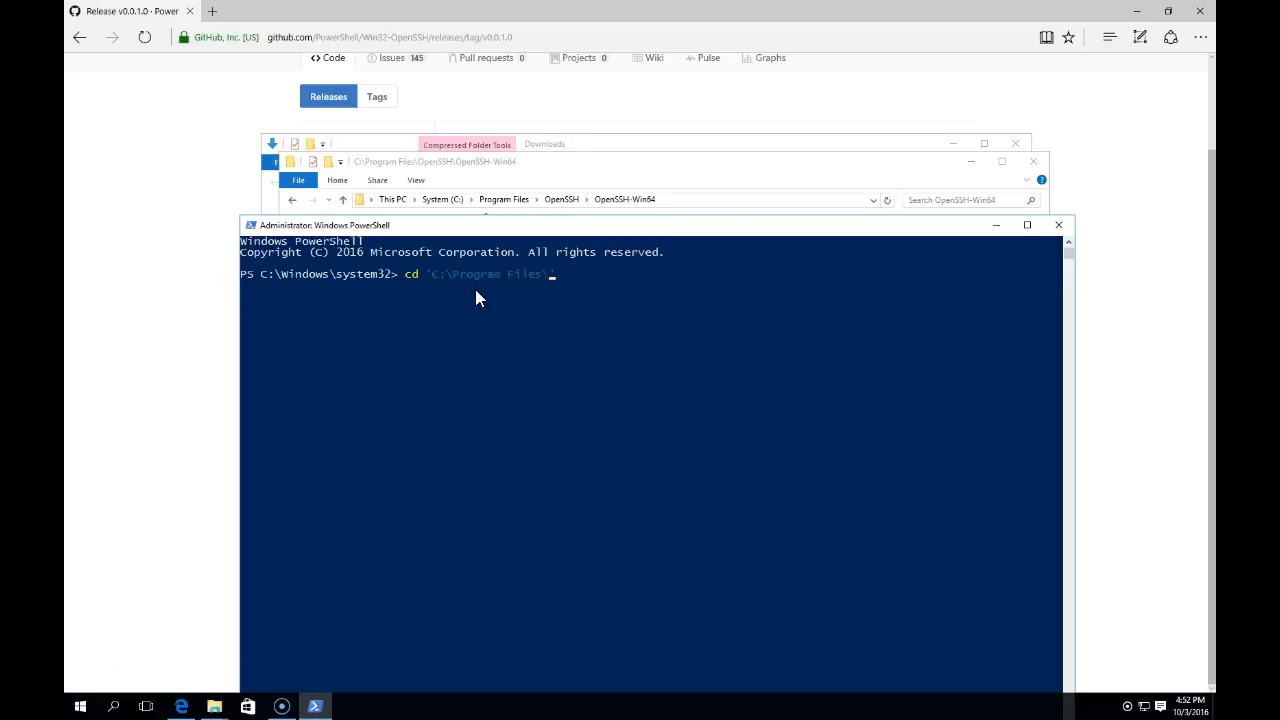
pyautogui.write('OpenSSH\\')
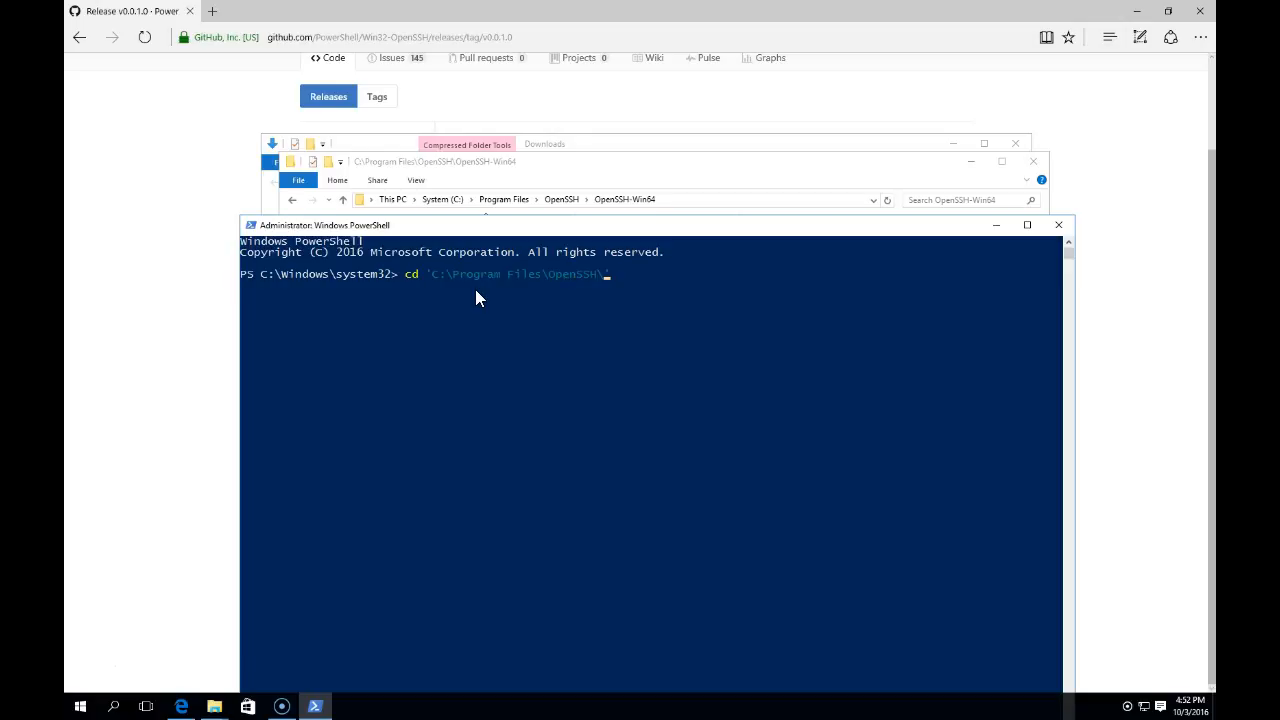
pyautogui.write('OpenSSH-Win64\\')
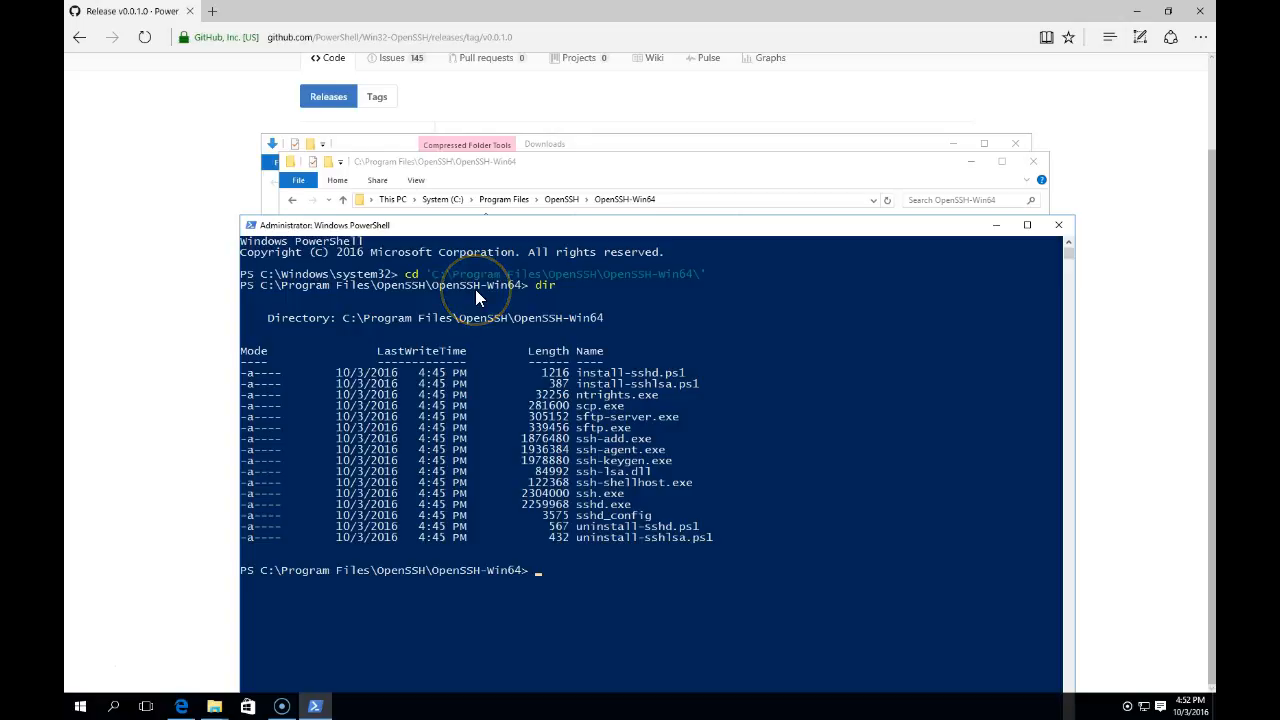
pyautogui.moveTo(510, 240)
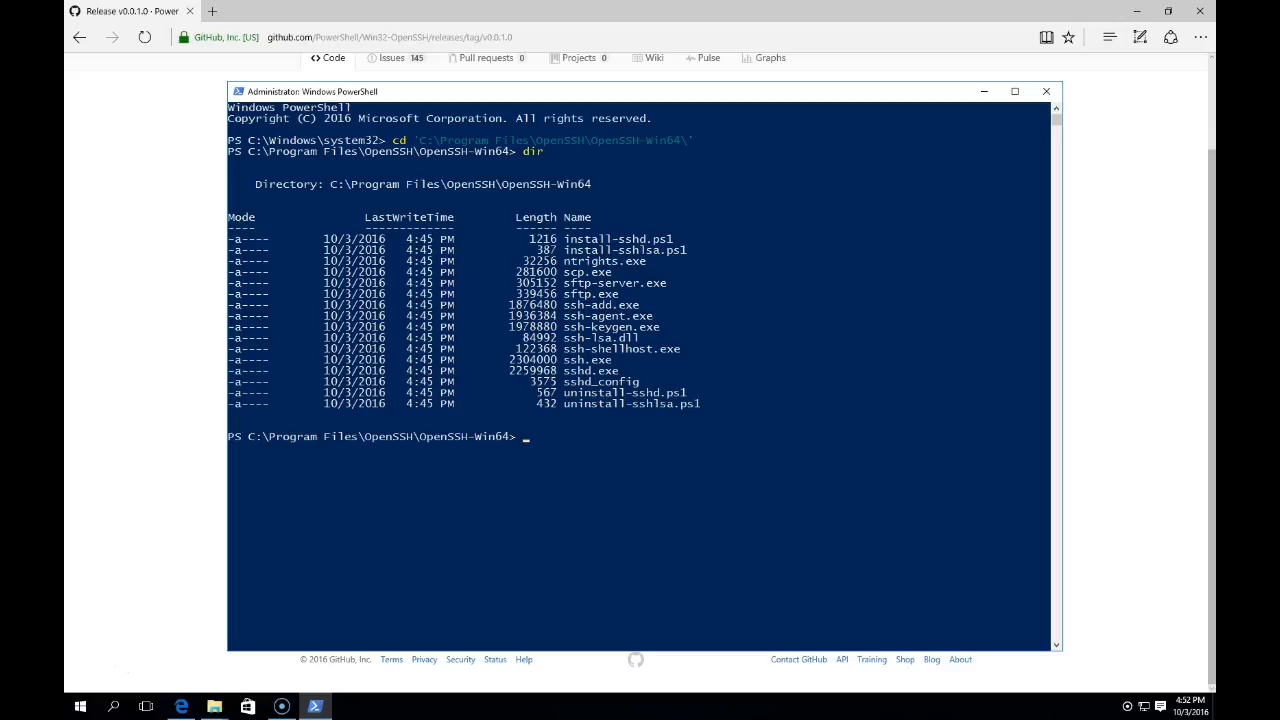
pyautogui.write('.\\ssh')
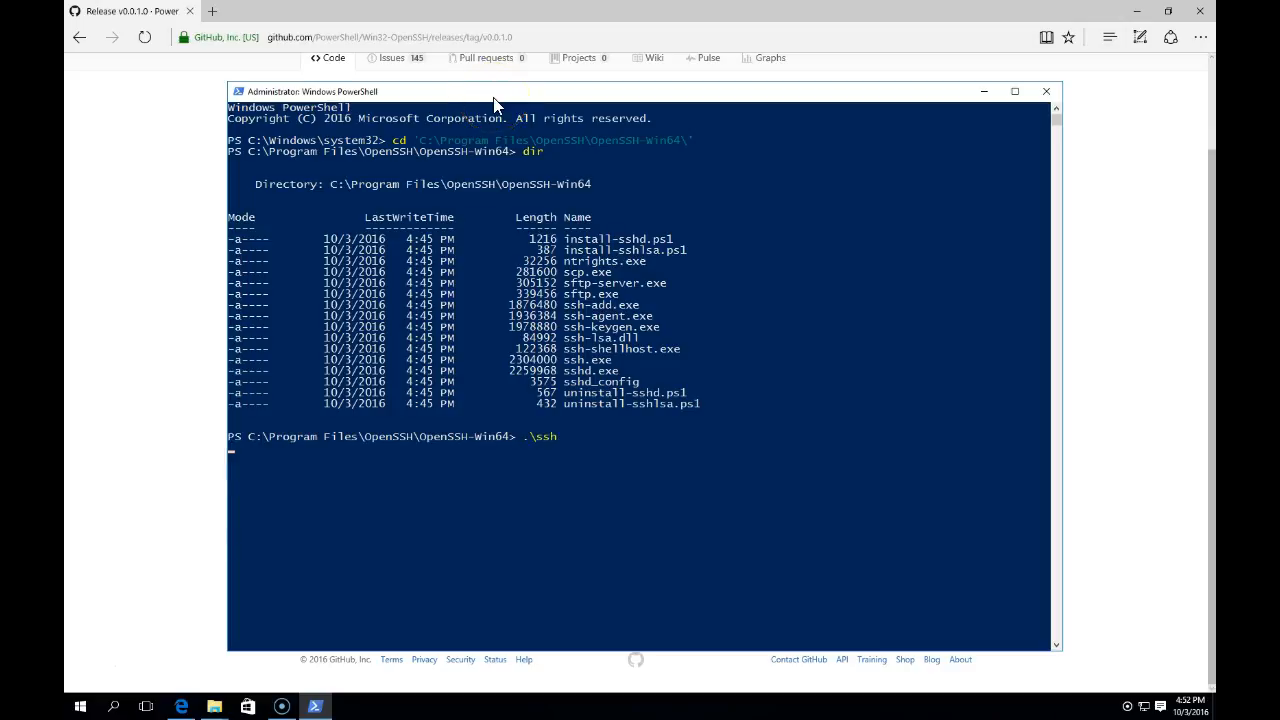
pyautogui.press('enter')
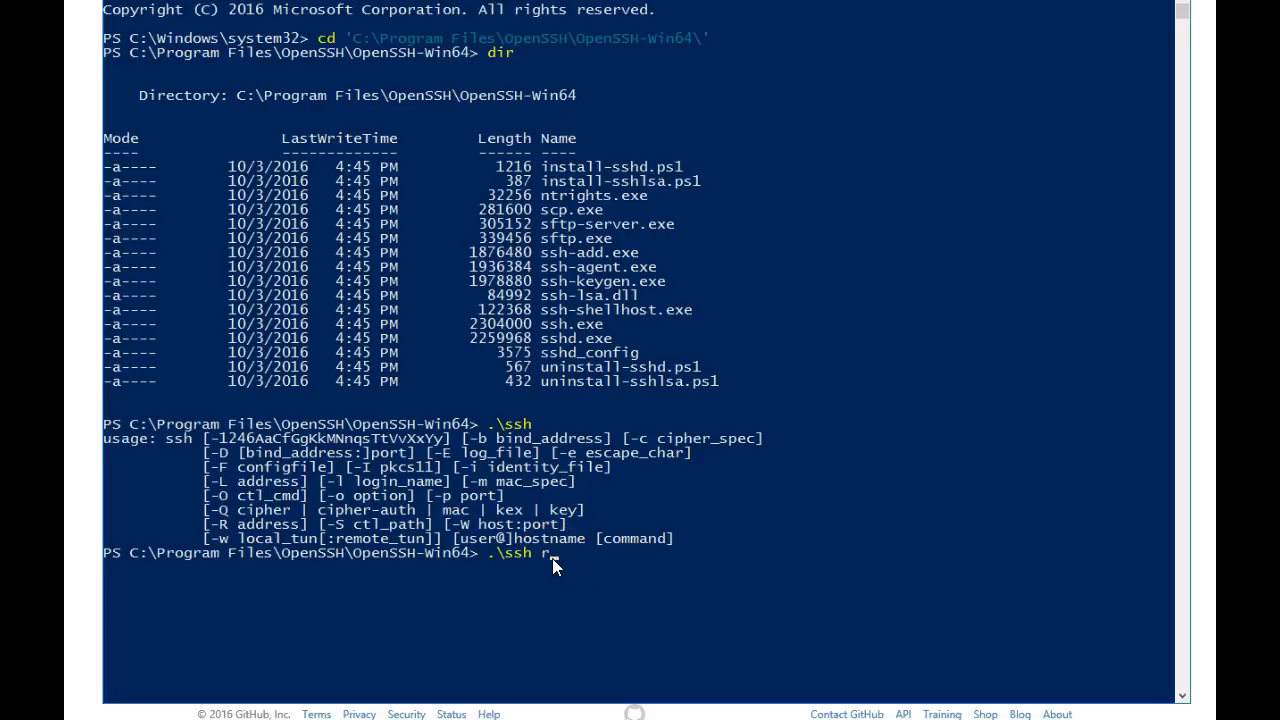
pyautogui.write('oot@')
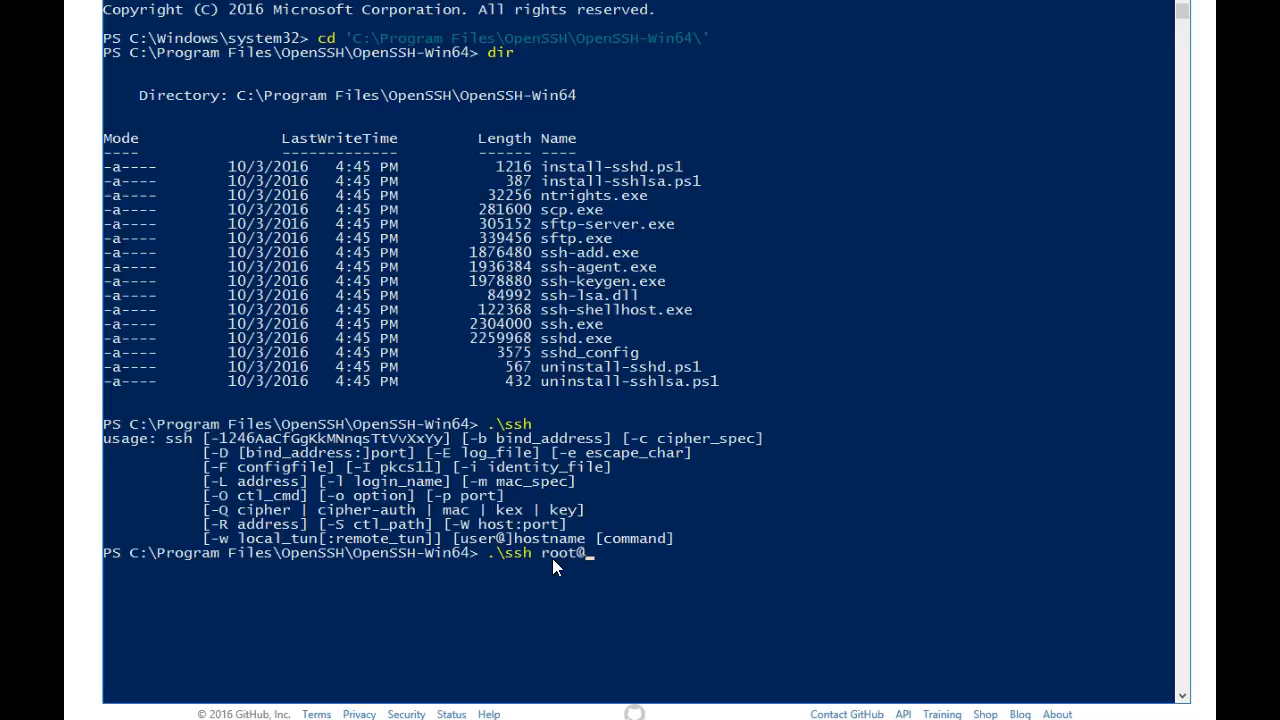
pyautogui.write('23.253.254.58')
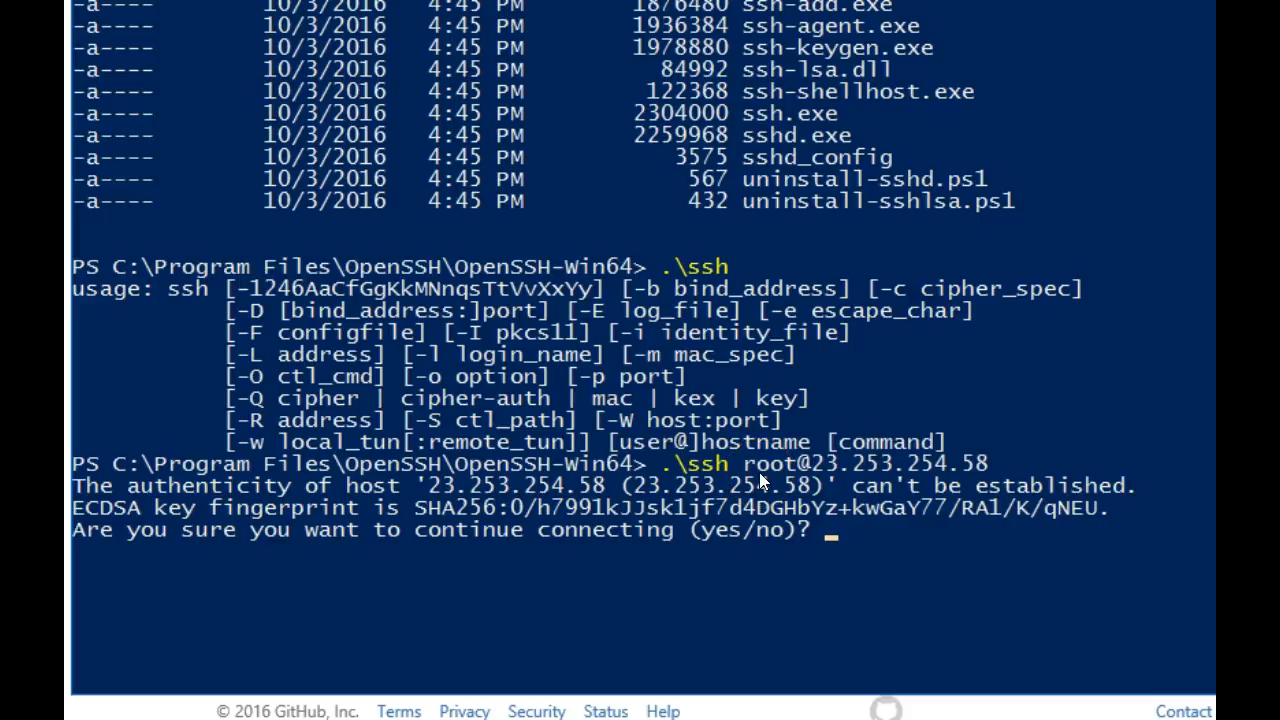
# Answer 'yes' to trust the host key and log in as root
pyautogui.write('yes')
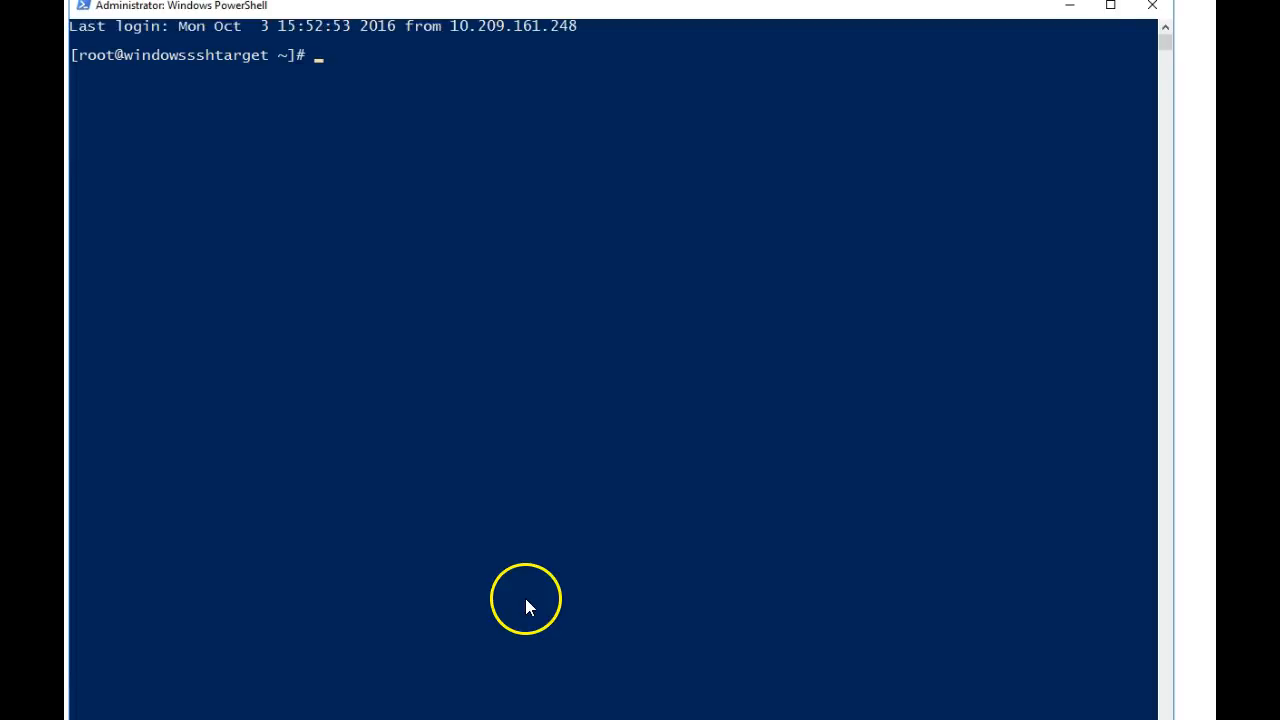
# Check /etc/redhat-release for CentOS 7.2.1511, then run yum update listing six packages
pyautogui.write('cat /')
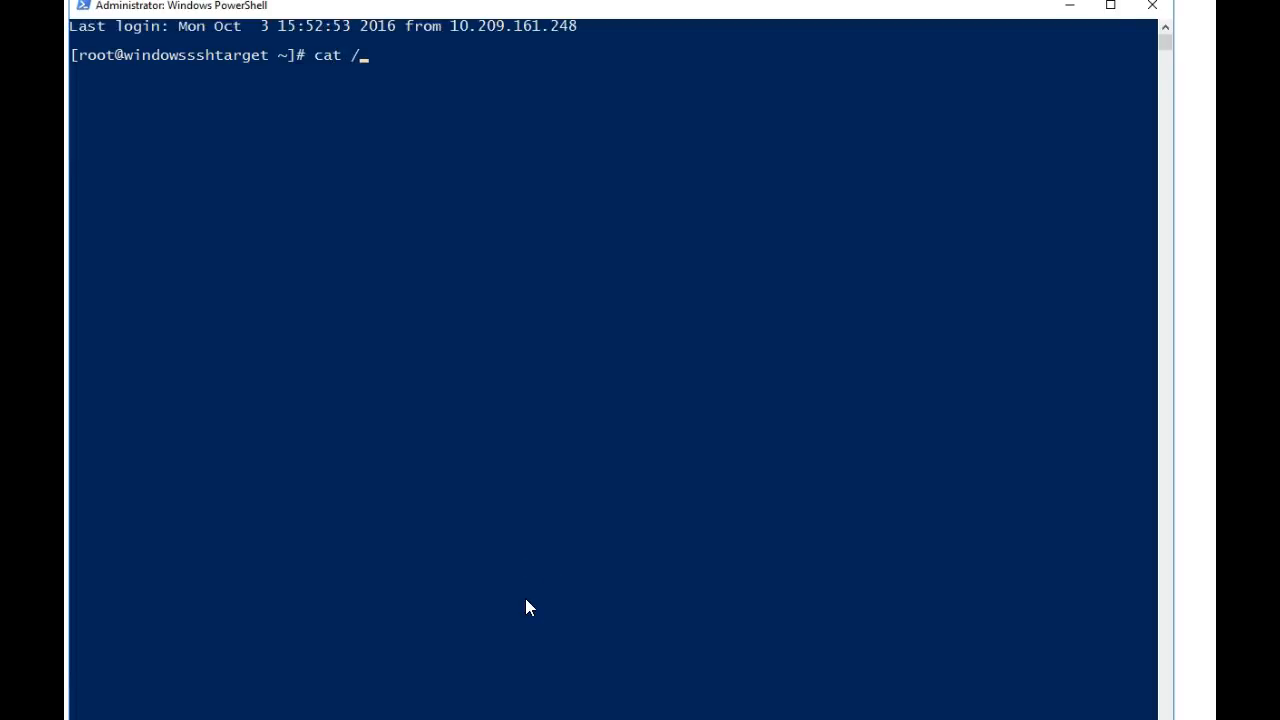
pyautogui.write('etc/redhat-release')
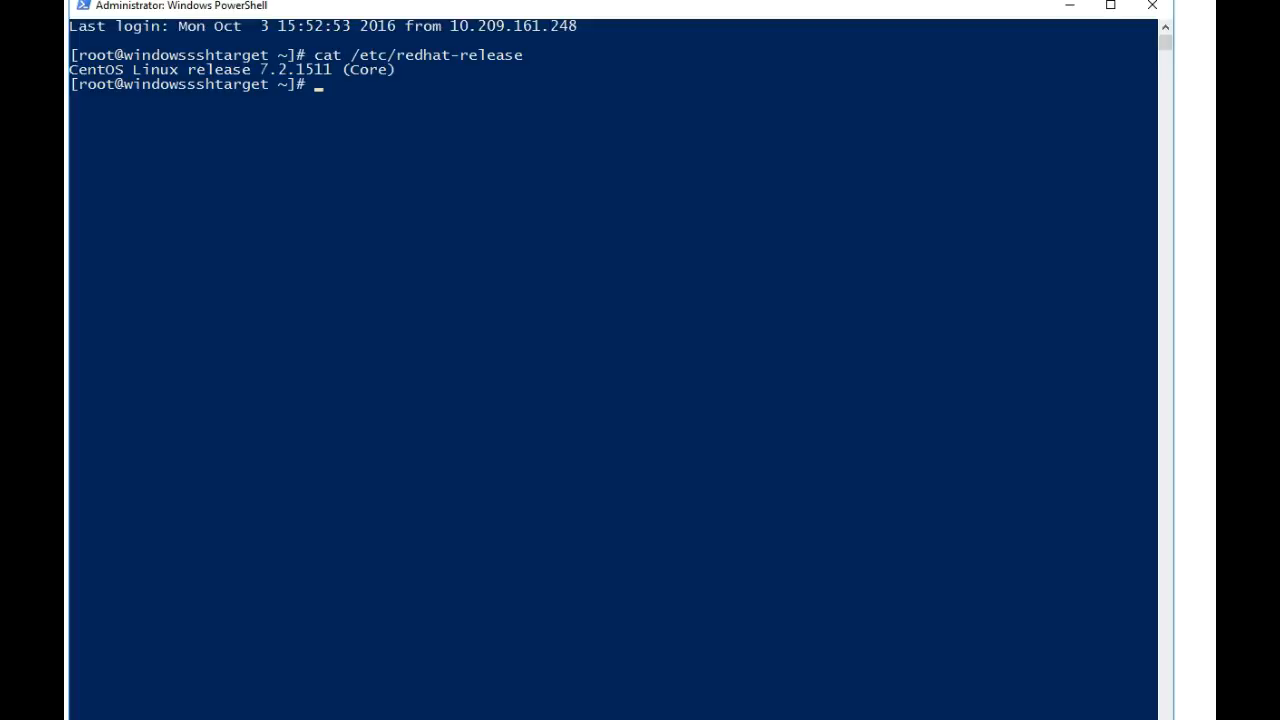
pyautogui.write('yum update')
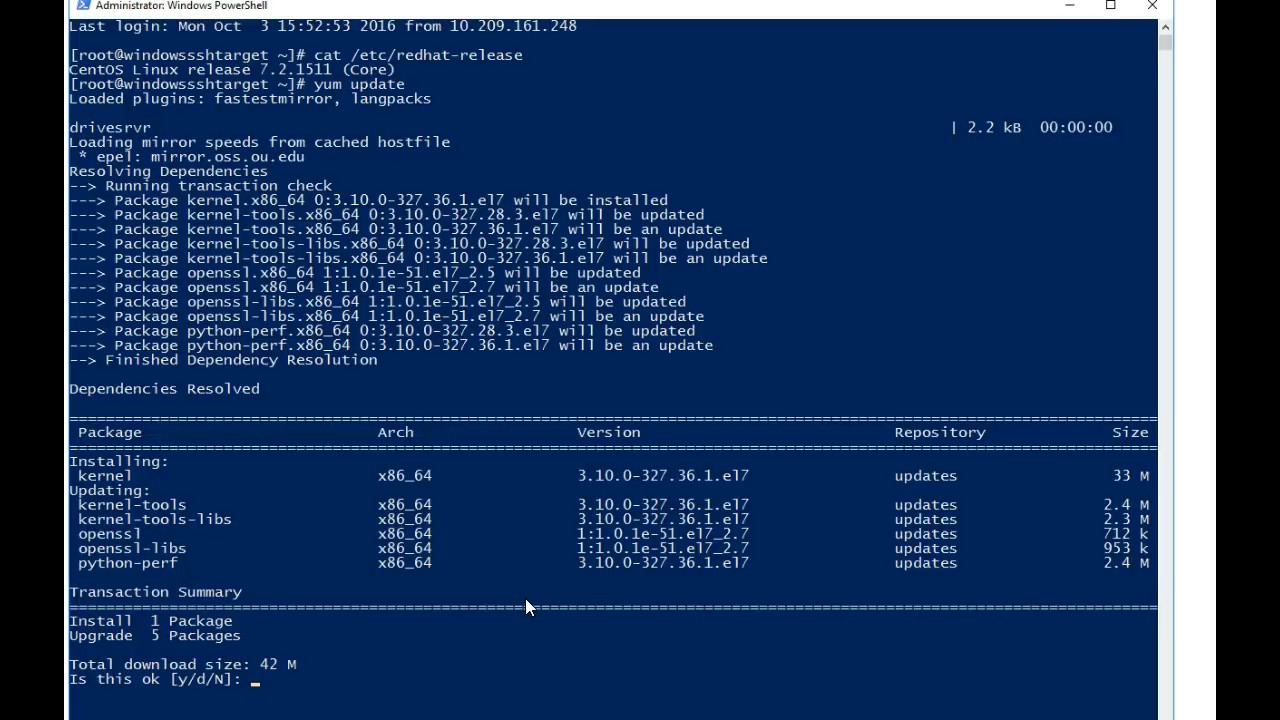
# Approve the six-package yum update with y and follow its progress
pyautogui.write('y')
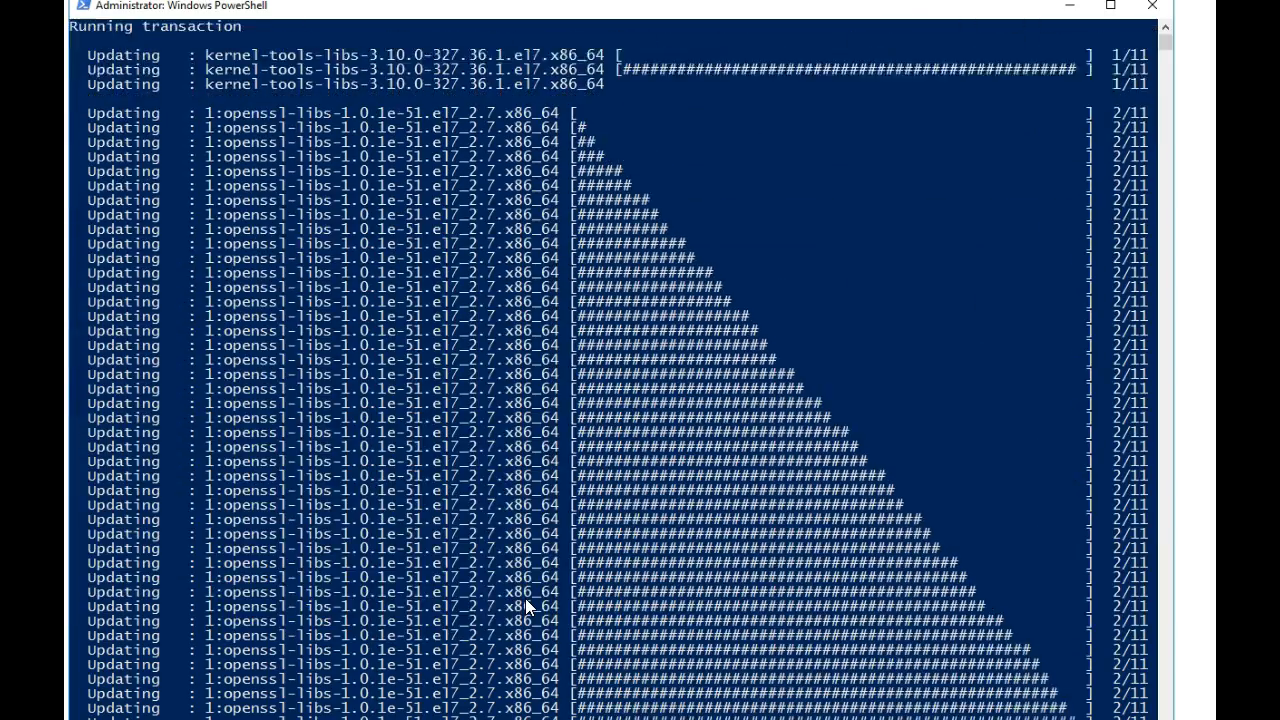
pyautogui.scroll(-3)
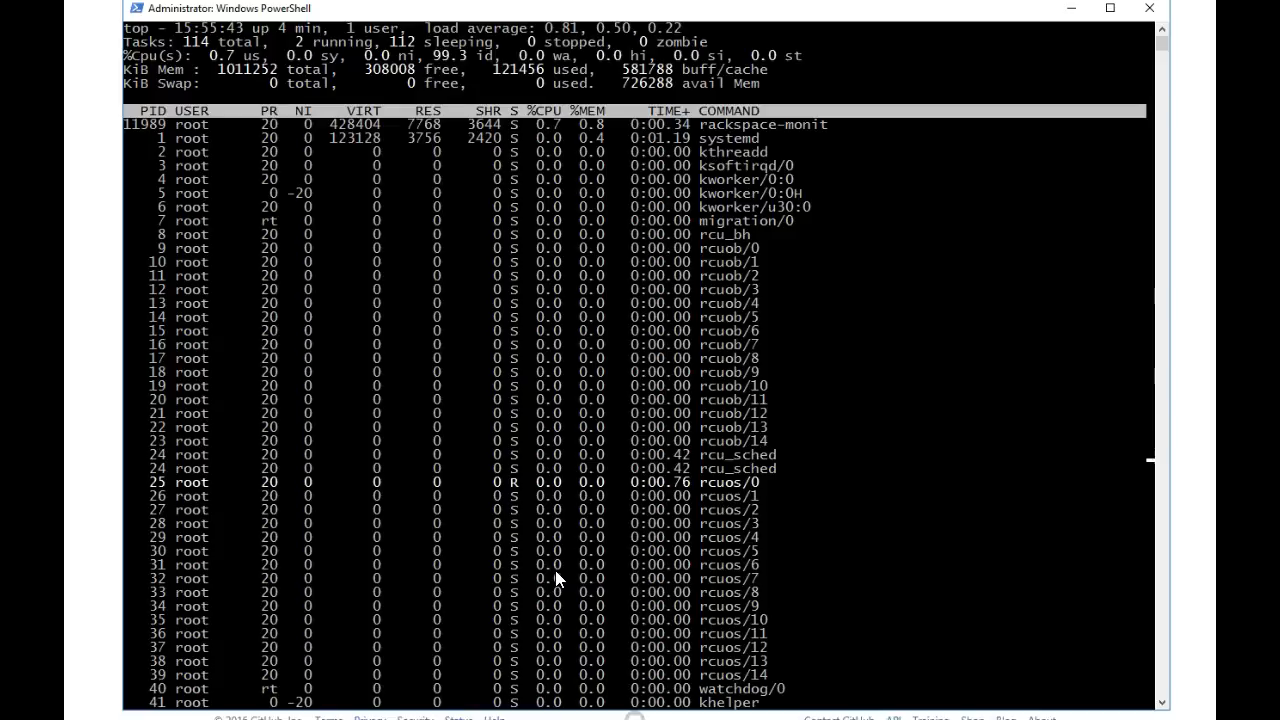
# Quit top with q and exit the SSH session to the CentOS host
pyautogui.press('q')
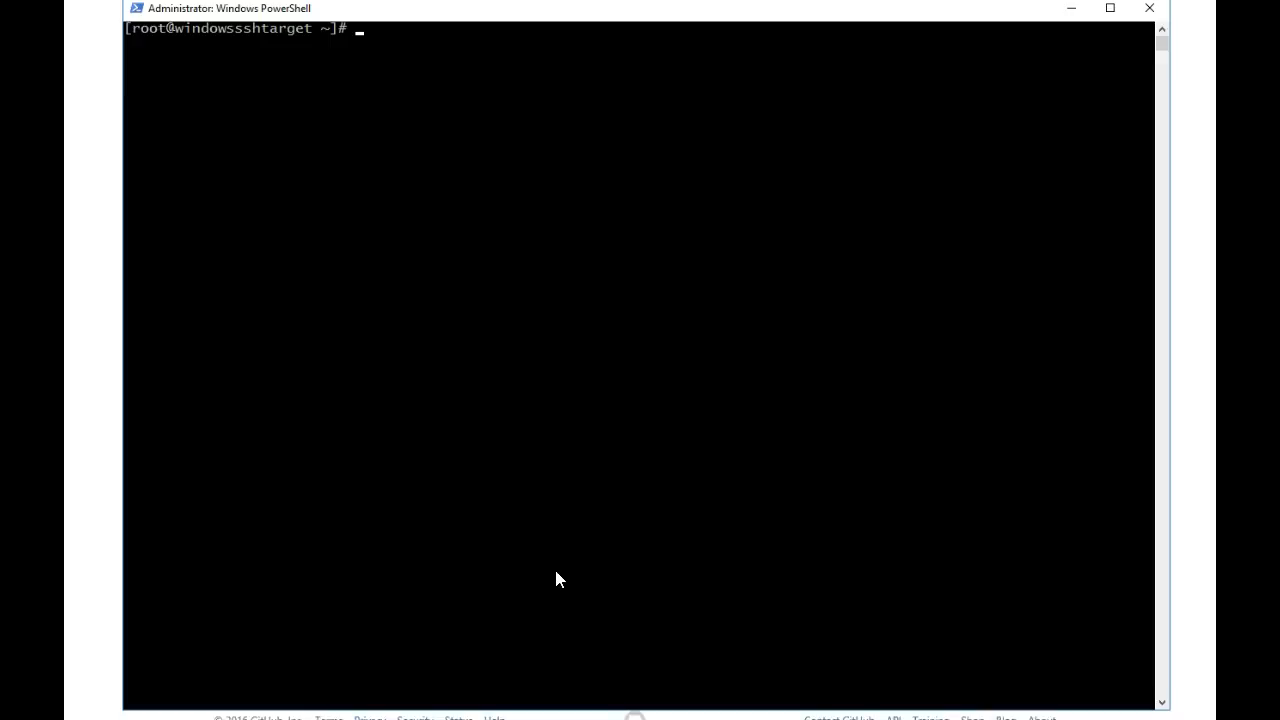
pyautogui.write('exit')
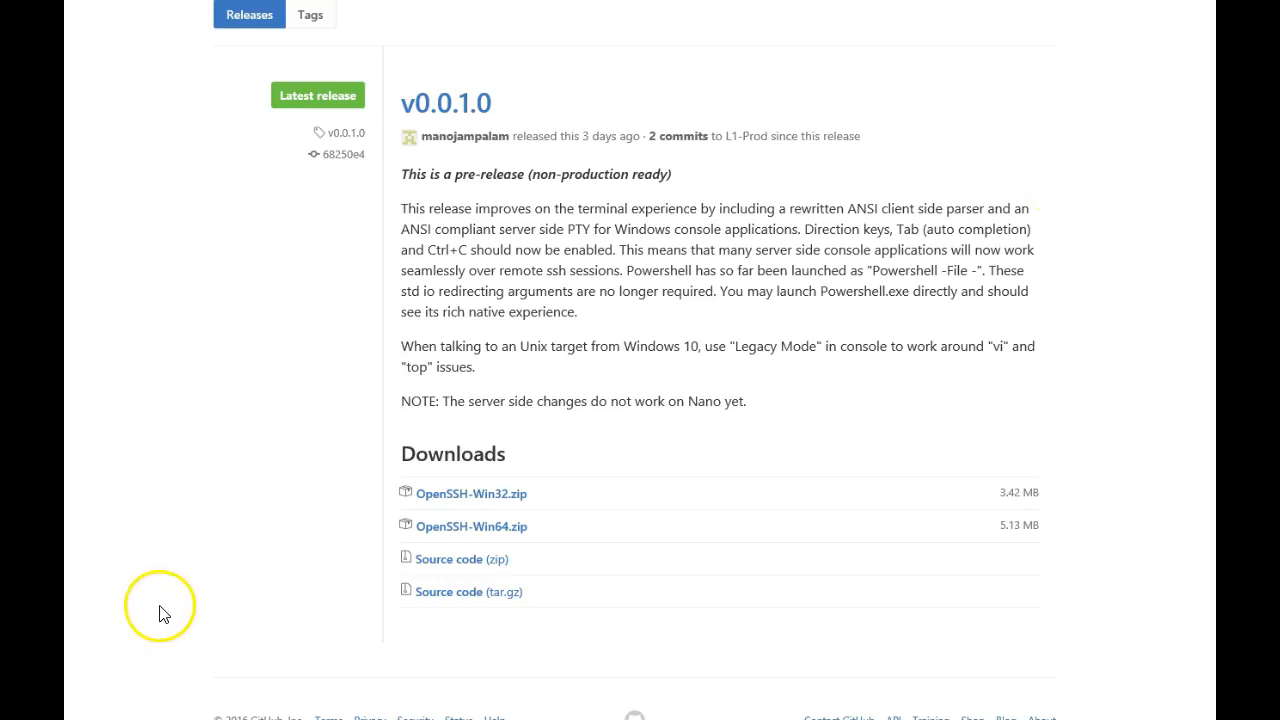
# Go to the Win32-OpenSSH wiki and browse the ssh.exe login examples page
pyautogui.scroll(3)
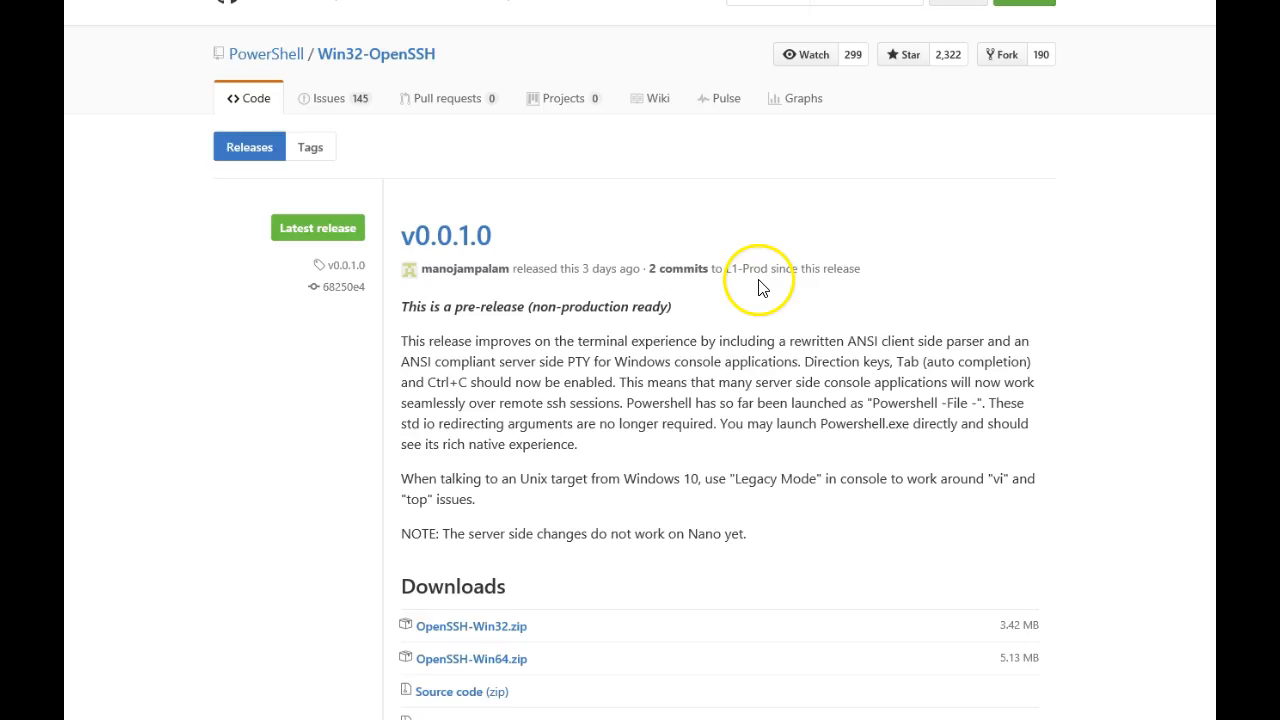
pyautogui.moveTo(657, 98)
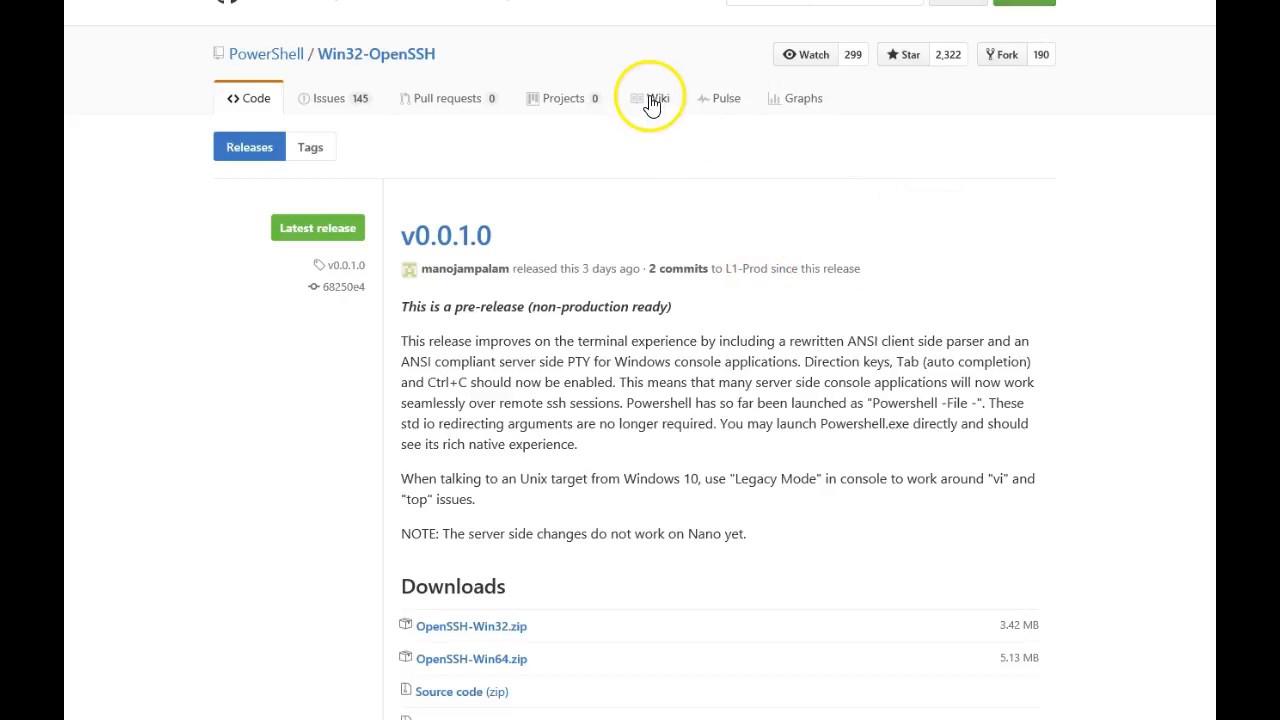
pyautogui.click(651, 98)
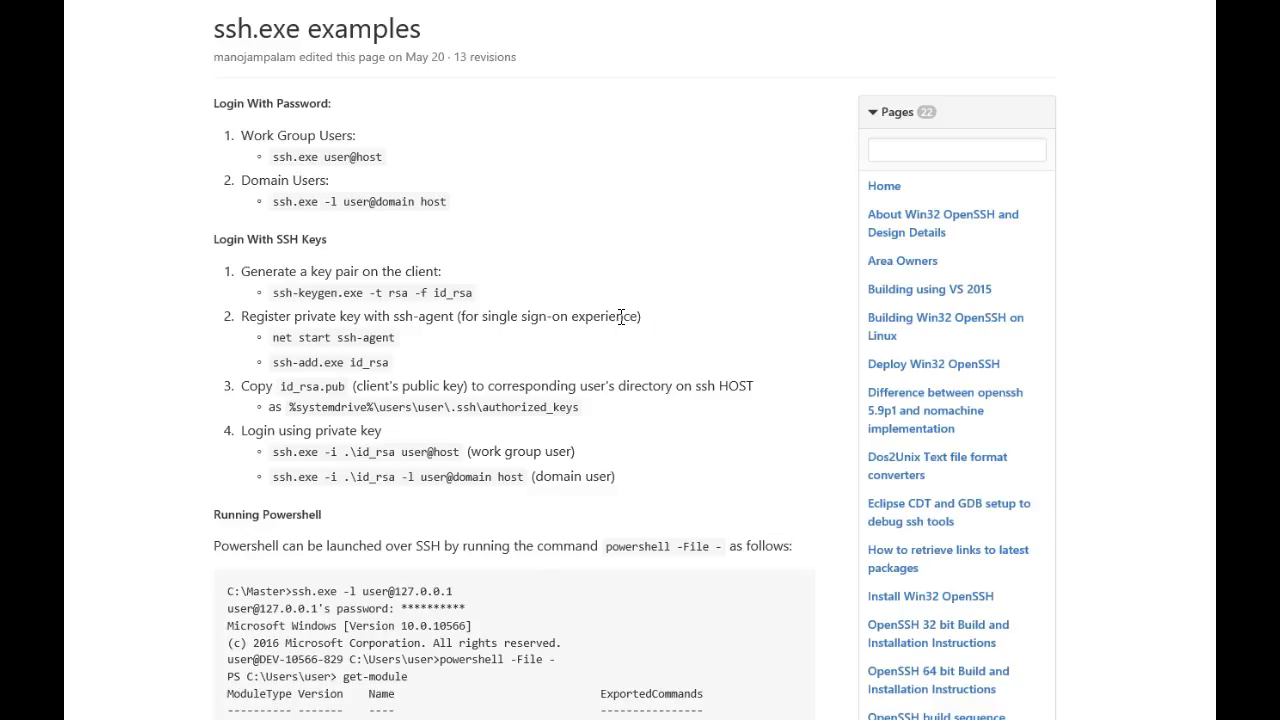
pyautogui.scroll(-3)
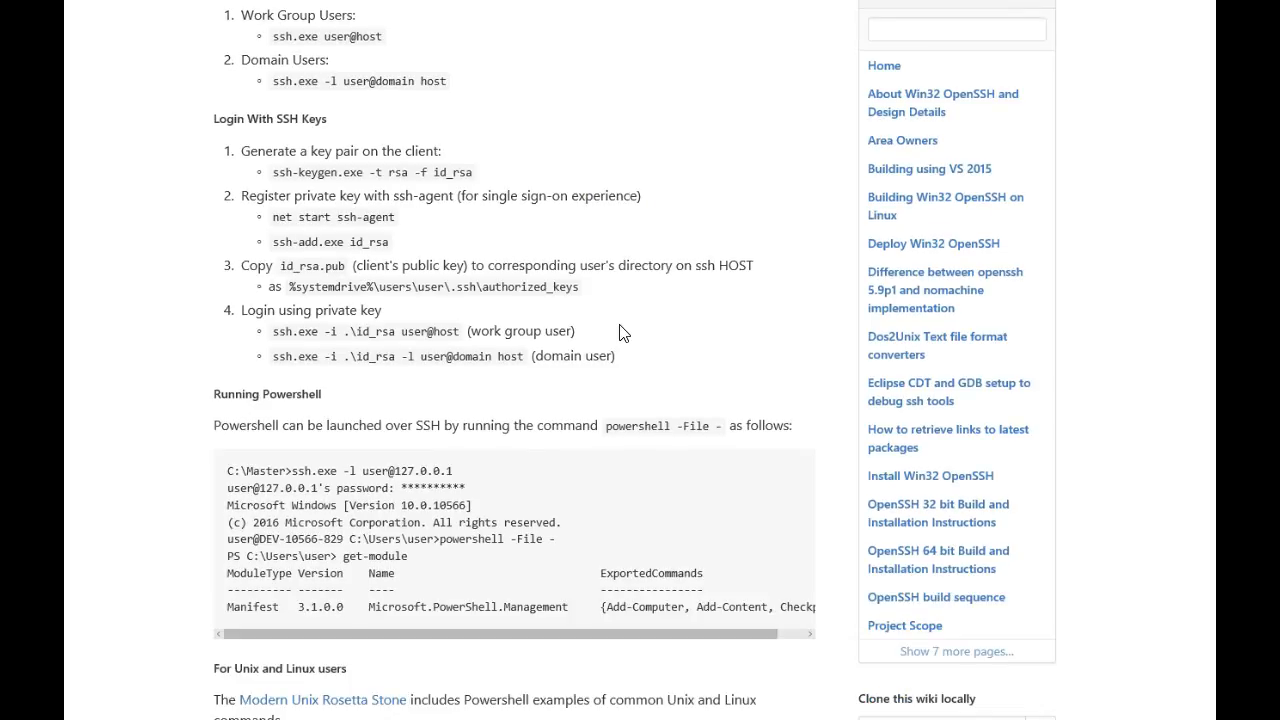